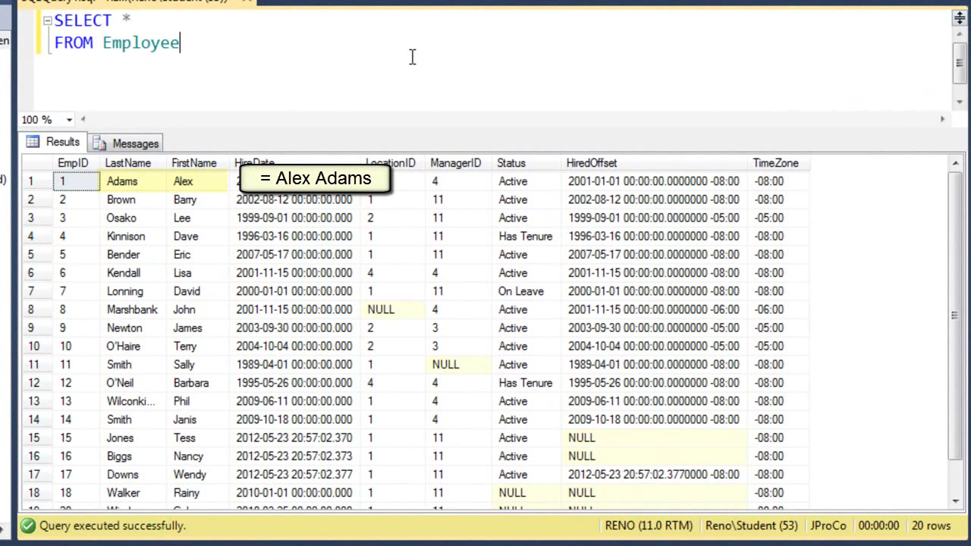
Step: Add CONCAT(FirstName,' ',LastName) AS FullName after SELECT * in the Employee query
{"action": "type", "text": ", CONCAT(F"}
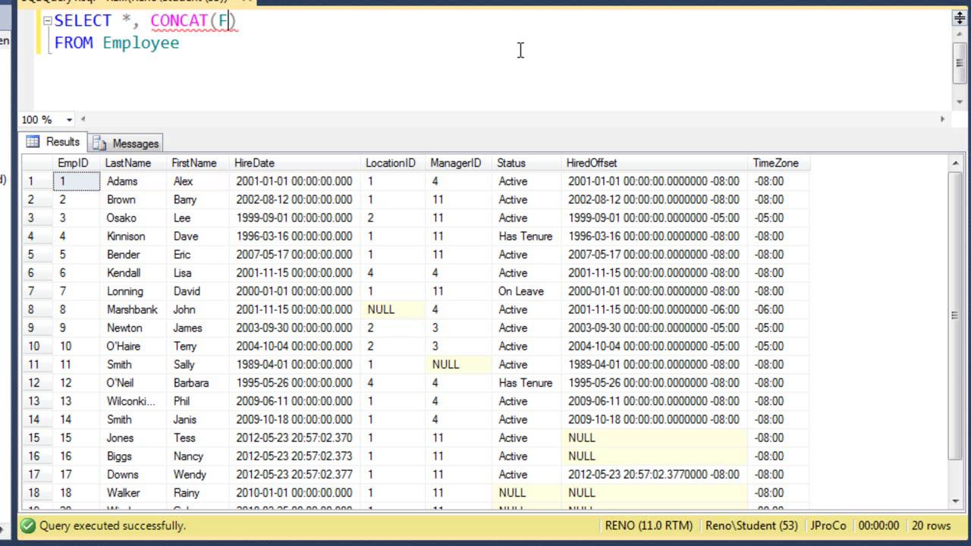
{"action": "type", "text": "irstName,L"}
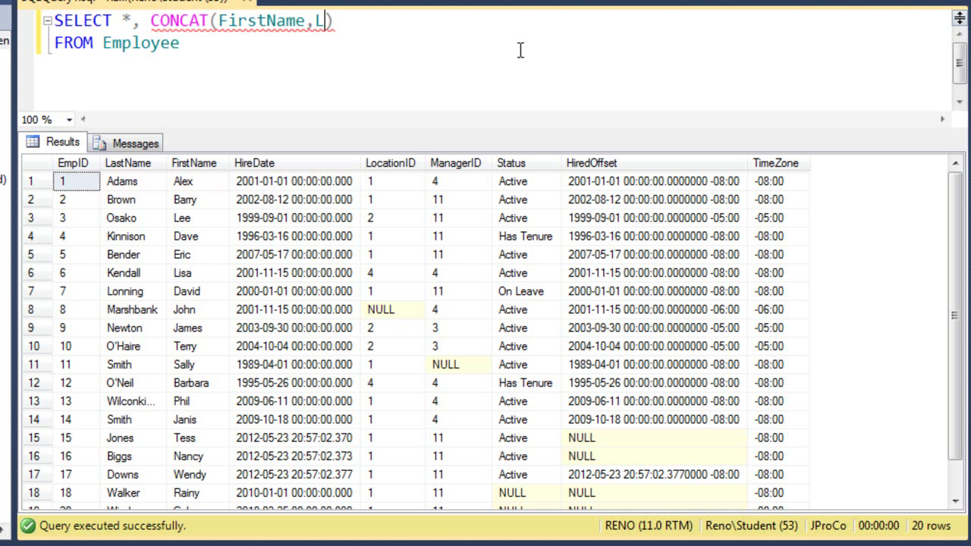
{"action": "type", "text": "astName"}
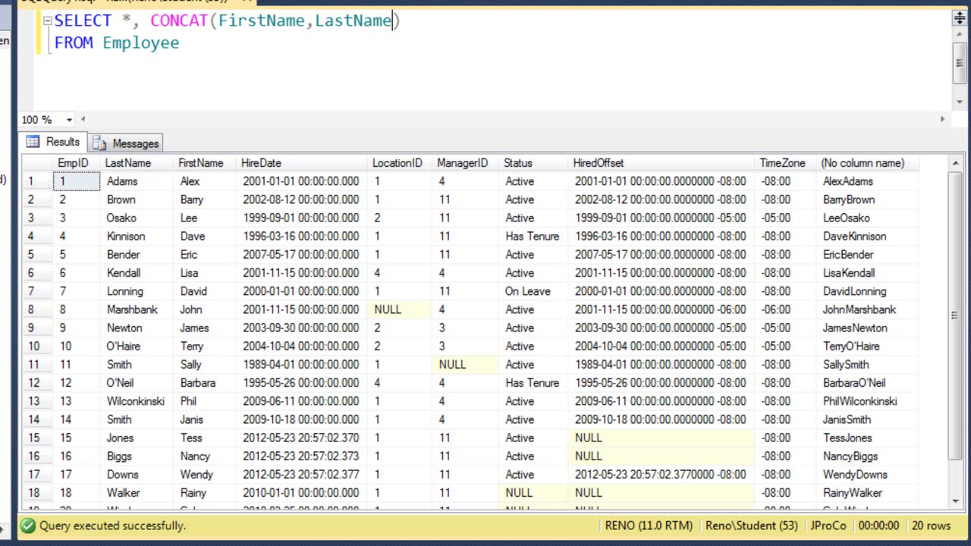
{"action": "left_click", "coordinate": [848, 182]}
{"action": "type", "text": "' ',"}
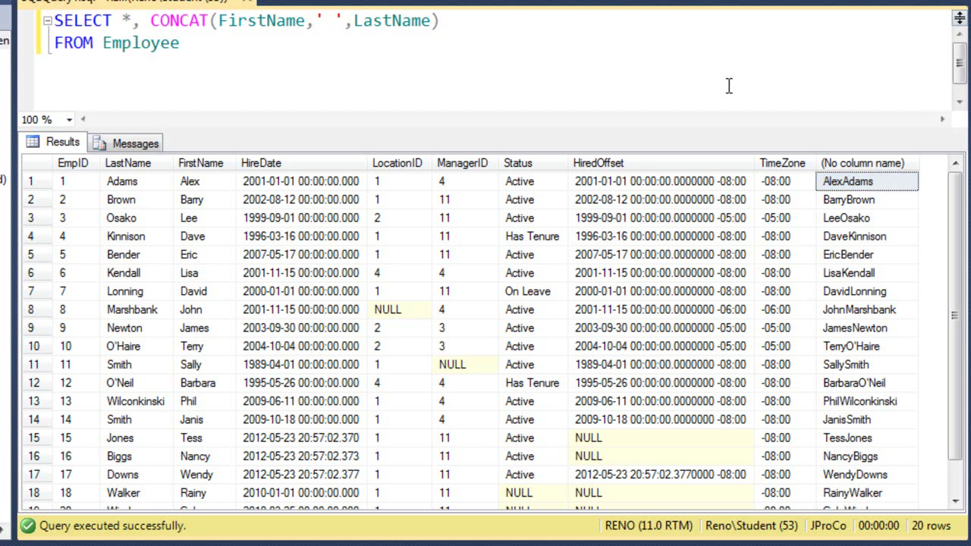
{"action": "left_click", "coordinate": [353, 20]}
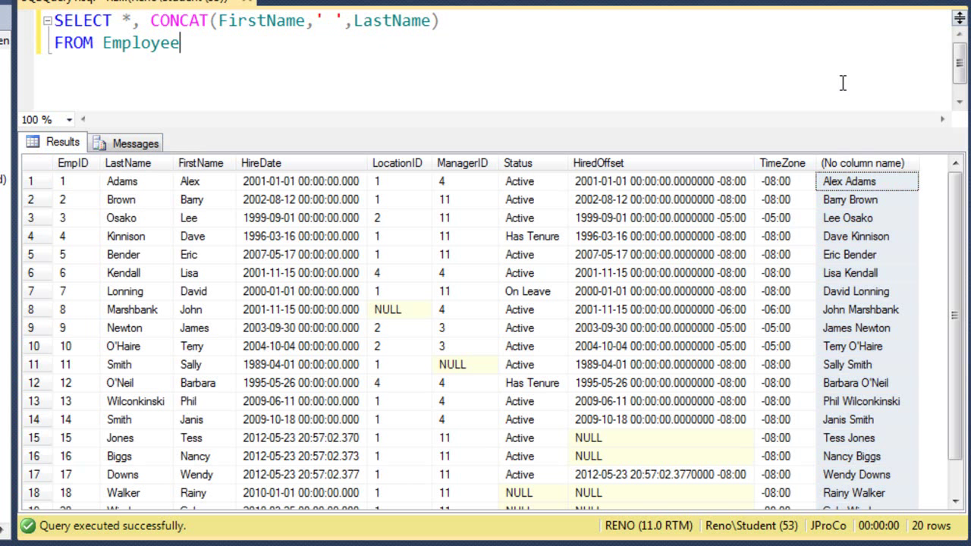
{"action": "type", "text": "AS F"}
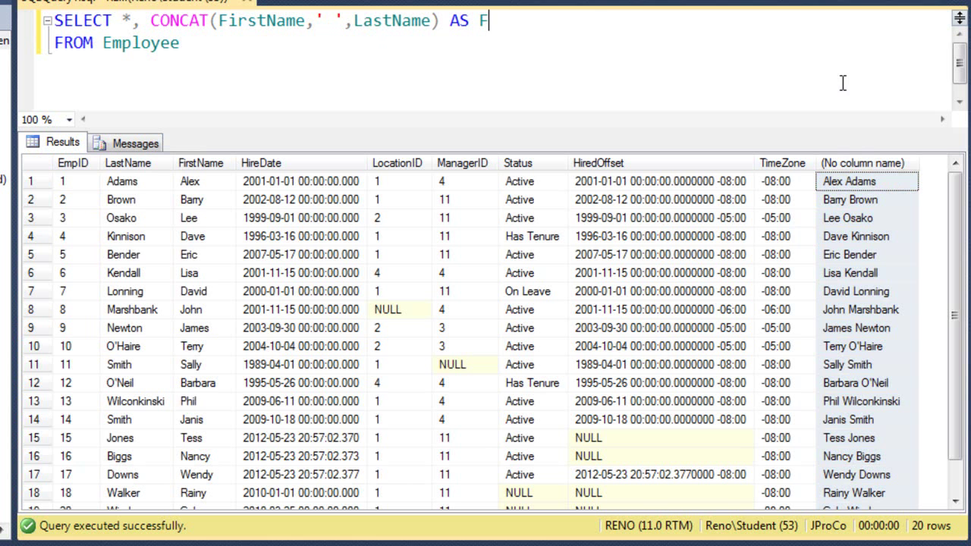
{"action": "type", "text": "ullName"}
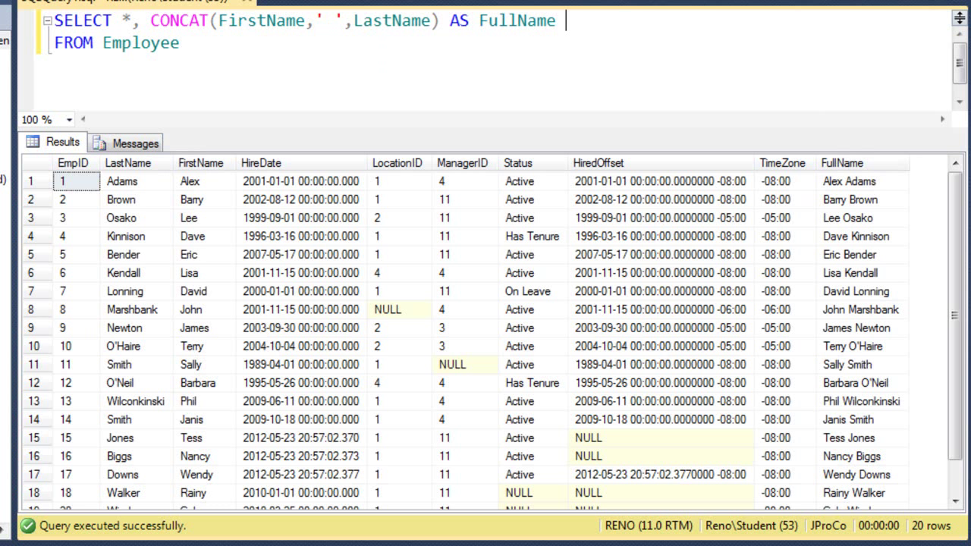
{"action": "left_click", "coordinate": [842, 163]}
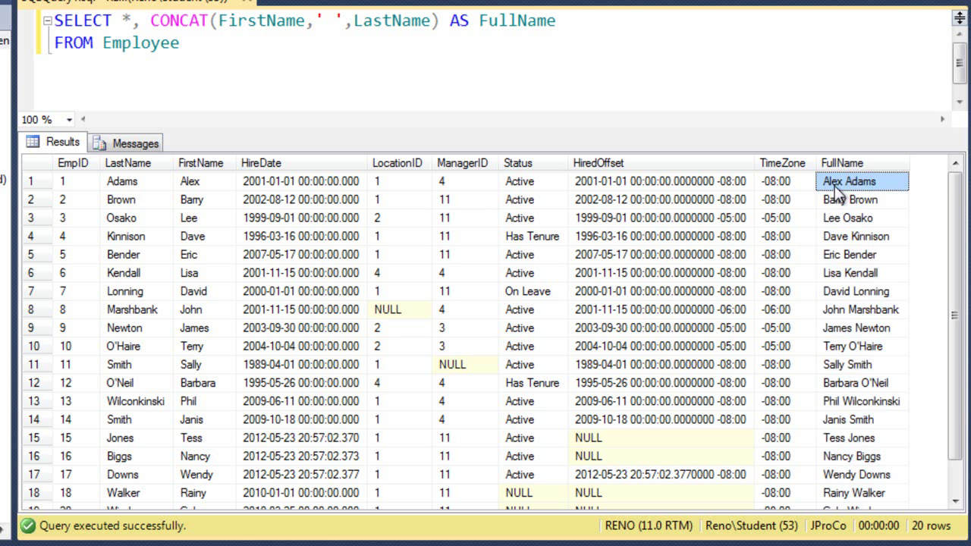
{"action": "mouse_move", "coordinate": [862, 196]}
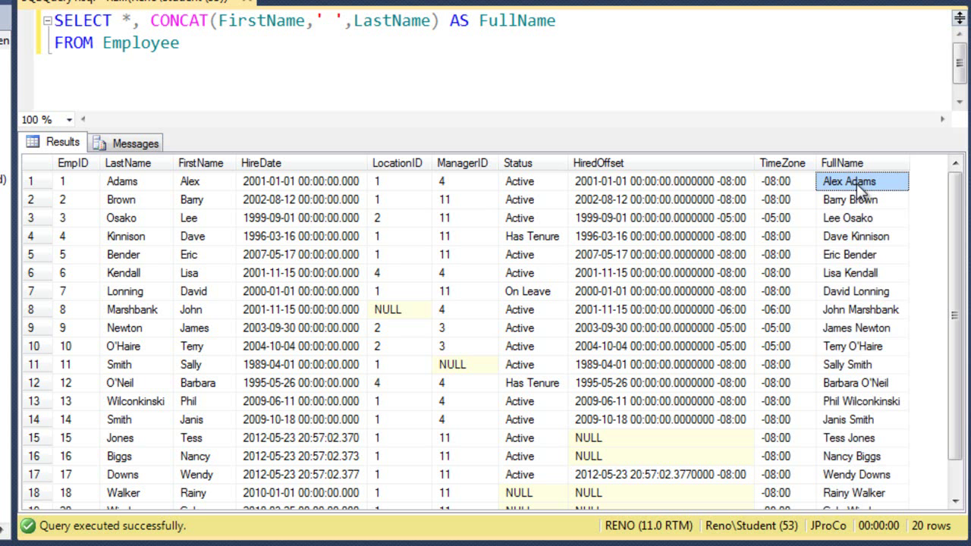
{"action": "left_click", "coordinate": [850, 199]}
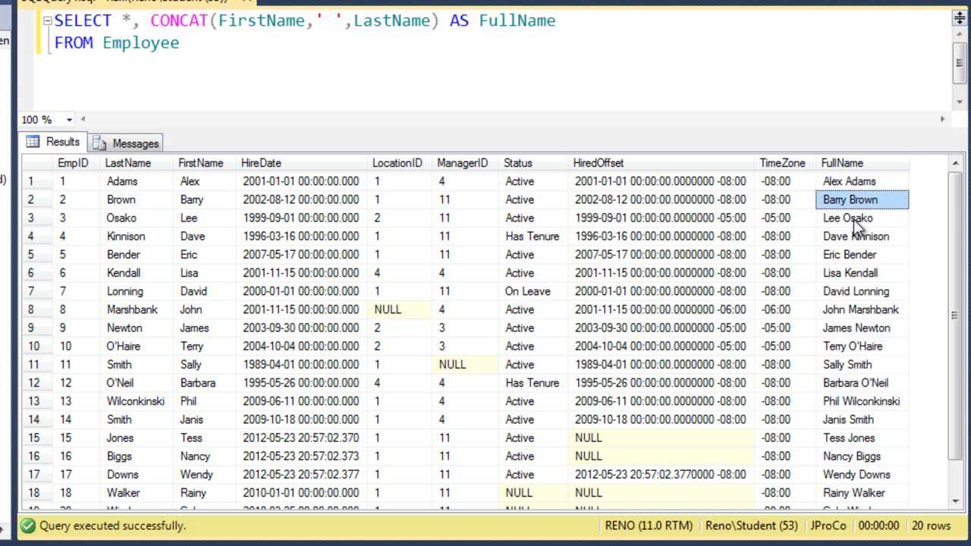
{"action": "left_click", "coordinate": [850, 272]}
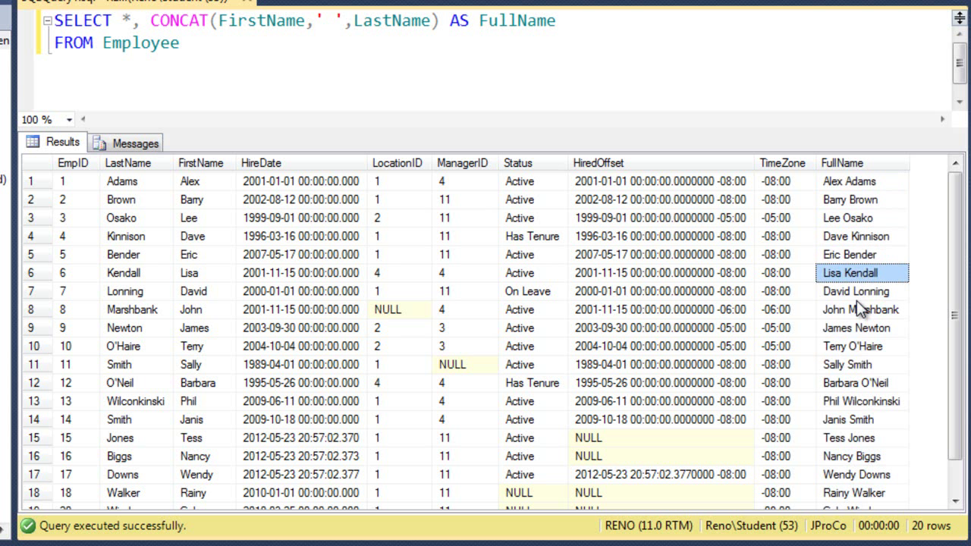
{"action": "left_click", "coordinate": [861, 310]}
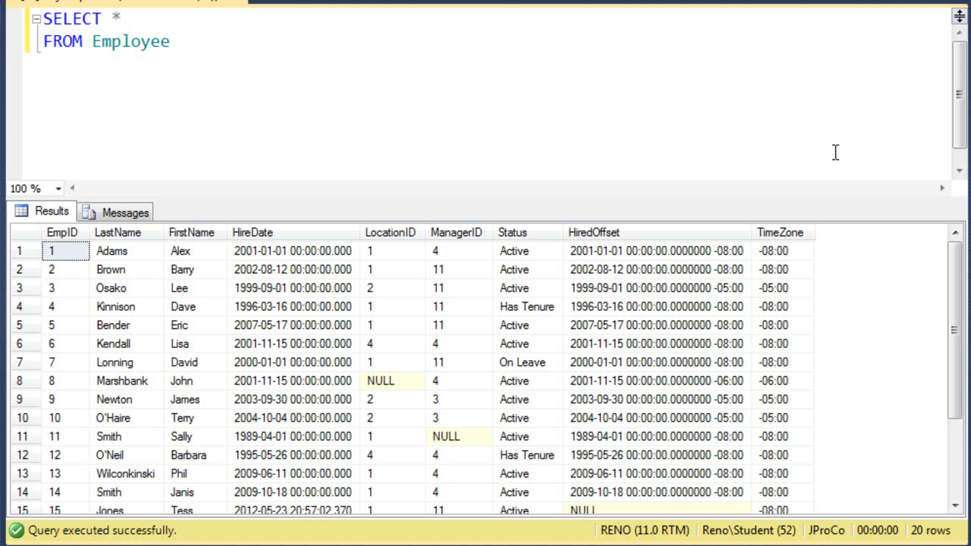
{"action": "mouse_move", "coordinate": [131, 38]}
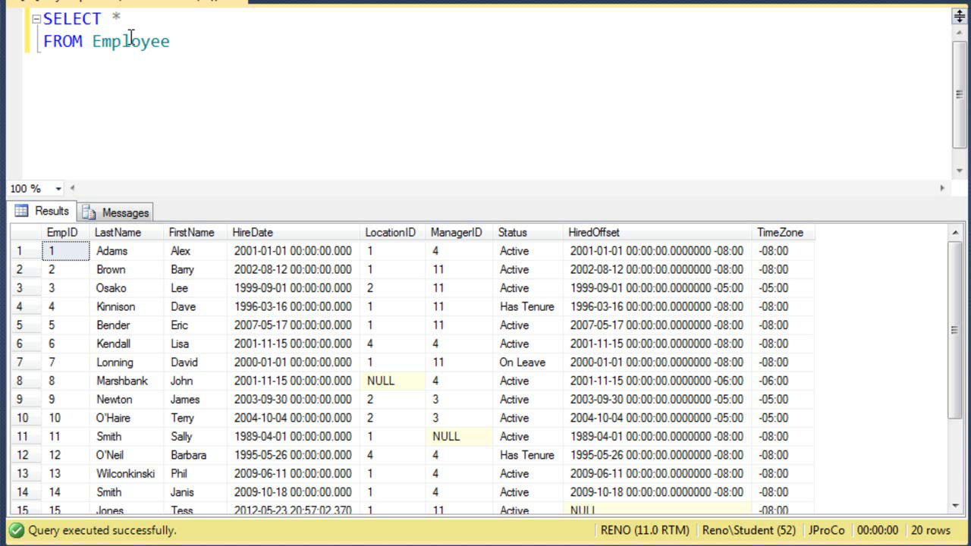
Step: Add CONVERT(NVARCHAR, HireDate, 101) AS CharDate, run it, and compare Brown's HireDate with CharDate
{"action": "type", "text": ","}
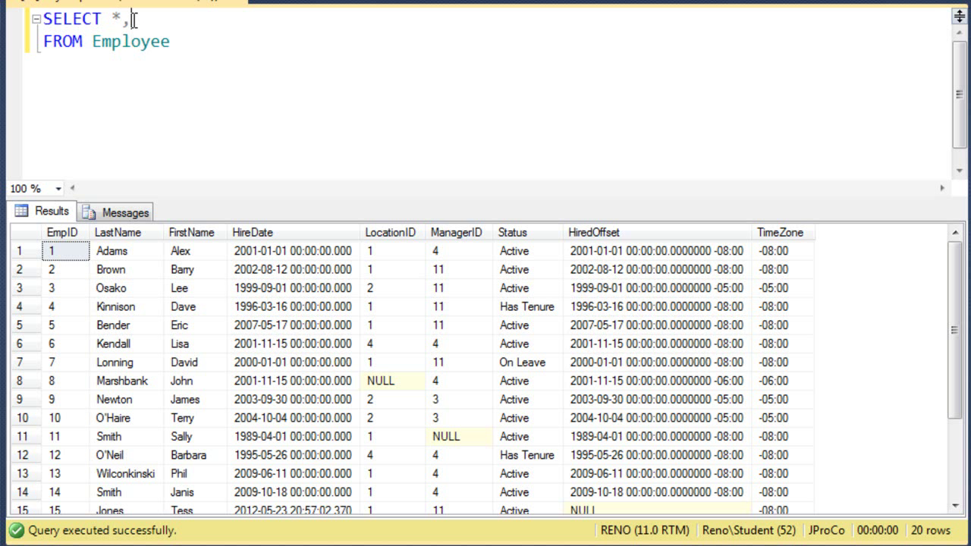
{"action": "type", "text": "CONVERT("}
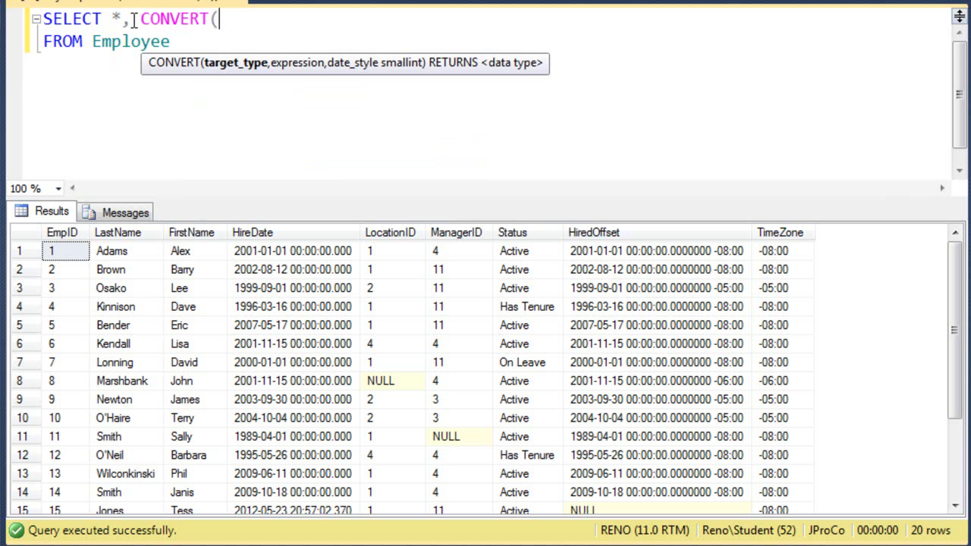
{"action": "type", "text": "NVAR"}
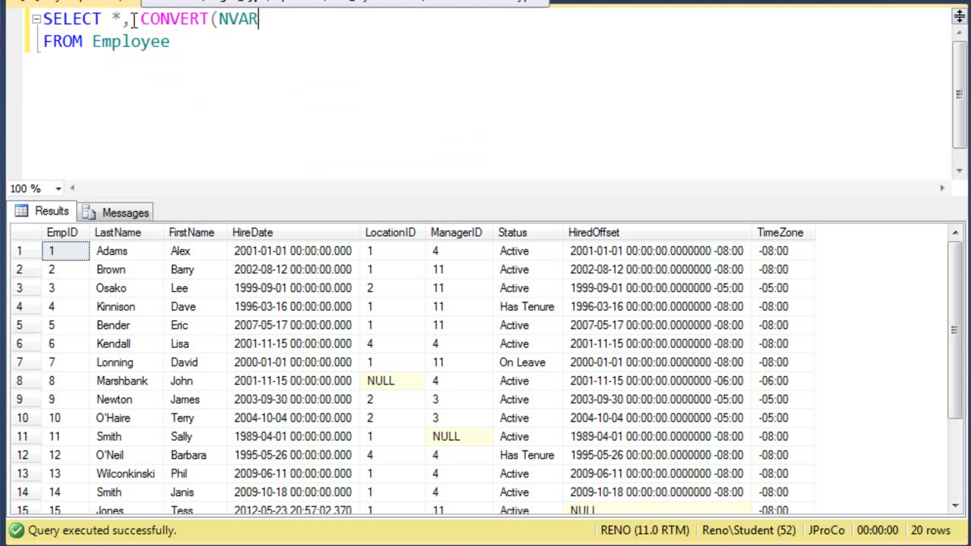
{"action": "type", "text": "CHAR,"}
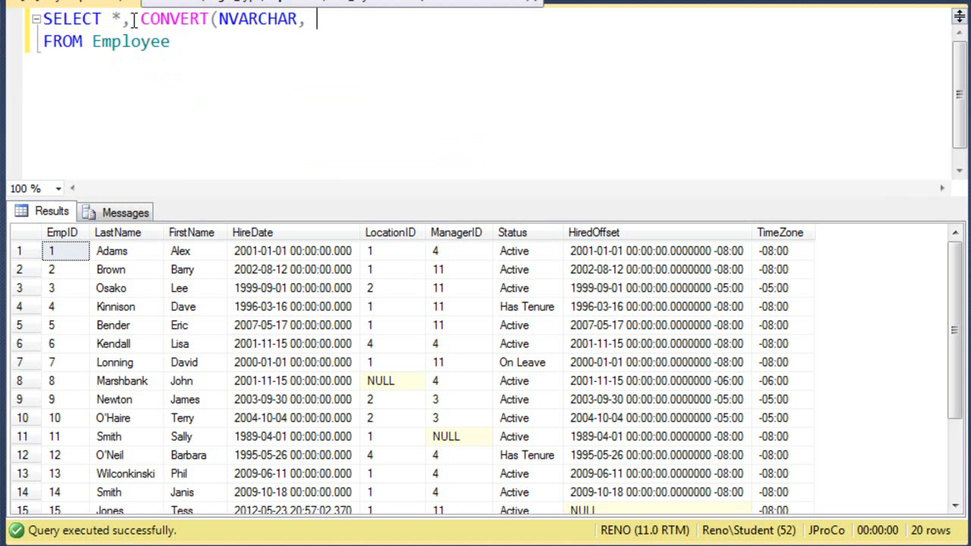
{"action": "type", "text": "HireDate"}
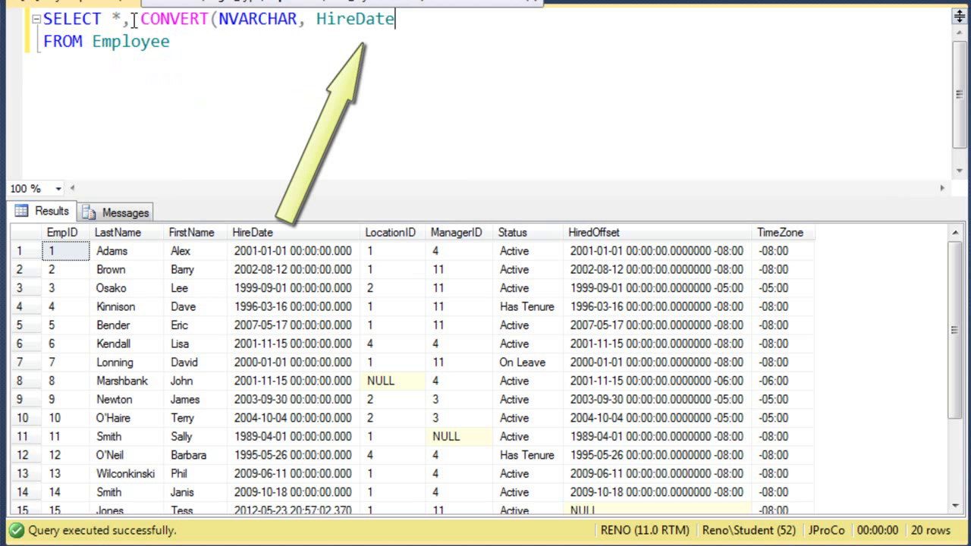
{"action": "type", "text": ", 101)"}
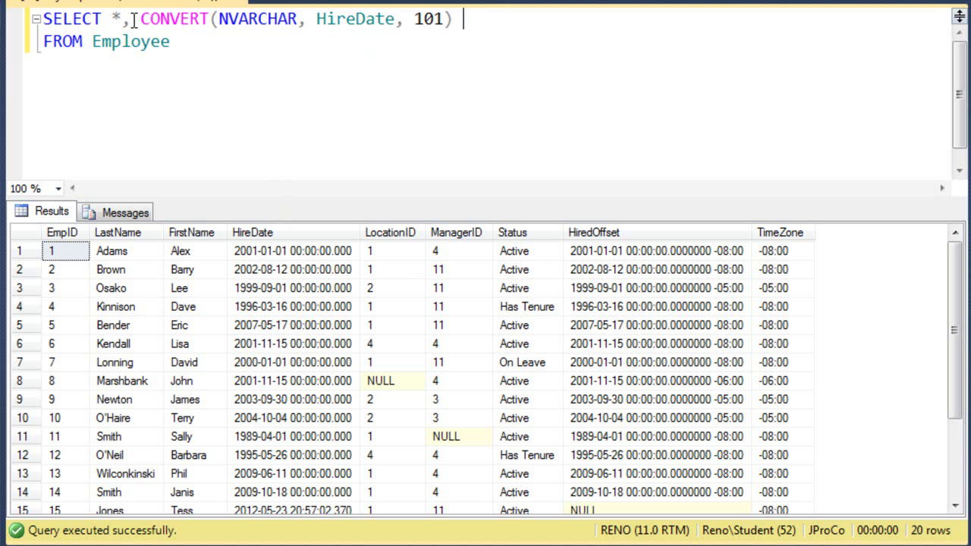
{"action": "type", "text": "AS CharDate"}
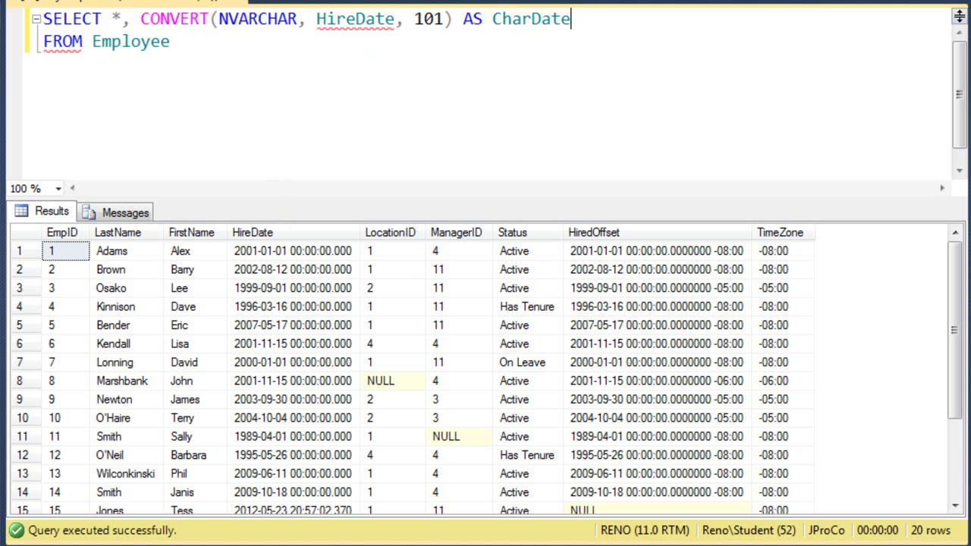
{"action": "key", "text": "F5"}
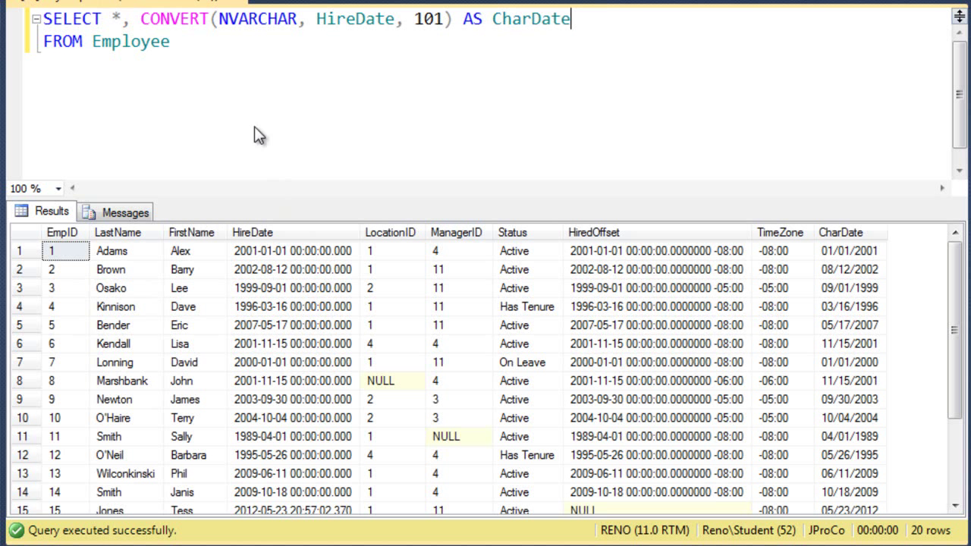
{"action": "mouse_move", "coordinate": [110, 276]}
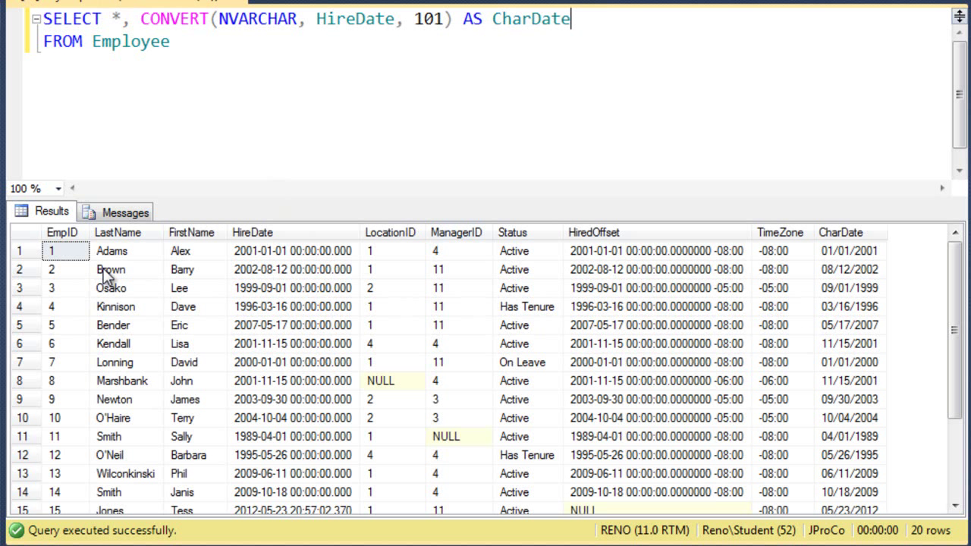
{"action": "left_click", "coordinate": [292, 269]}
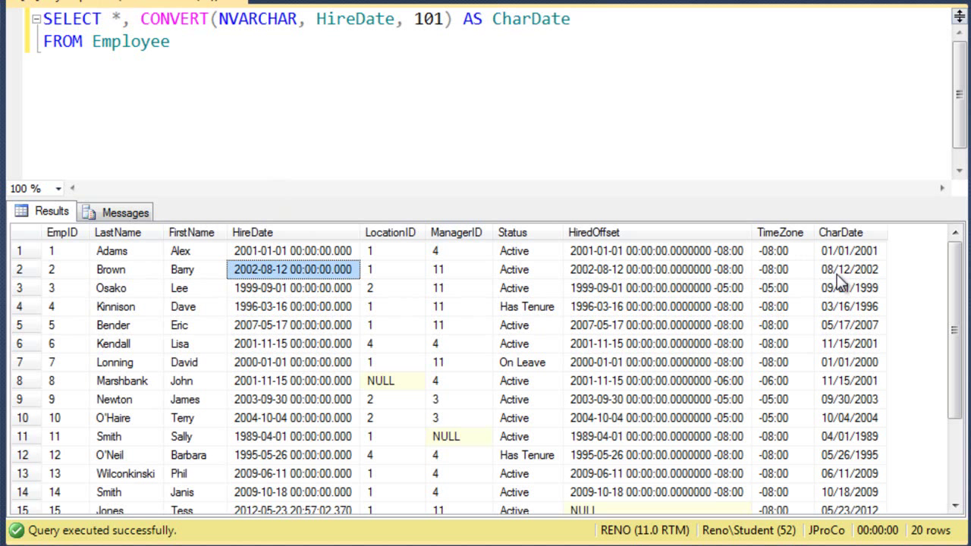
{"action": "left_click", "coordinate": [849, 269]}
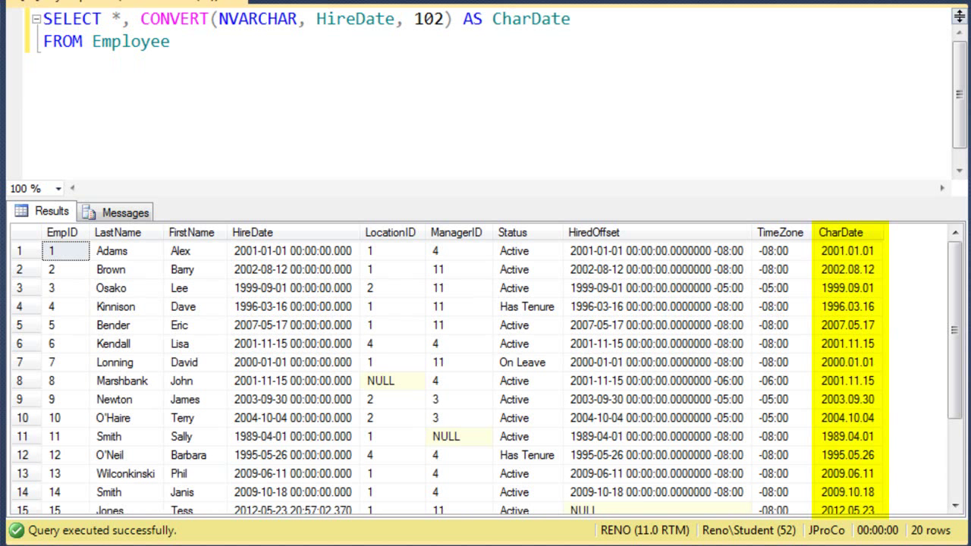
Step: Change the CONVERT date style to 109 and rerun the query
{"action": "type", "text": "103"}
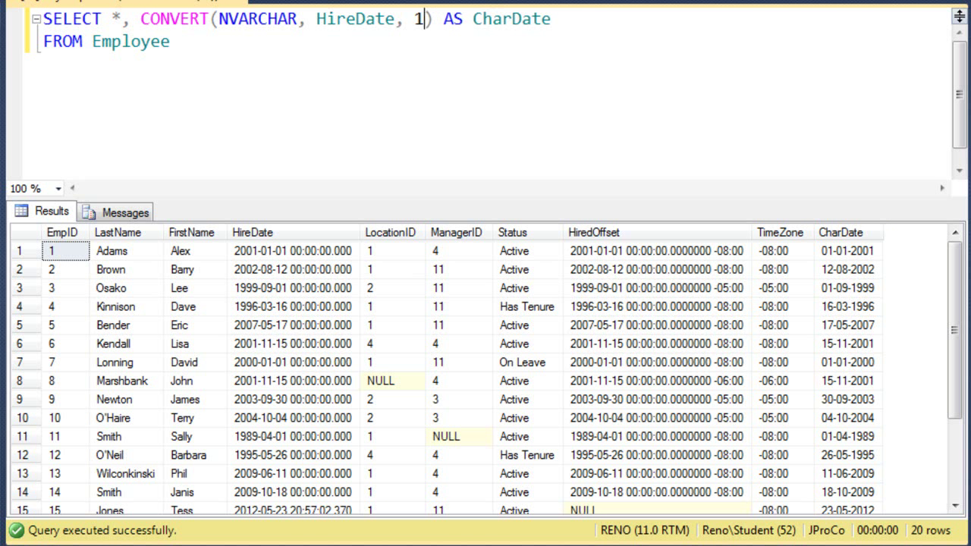
{"action": "type", "text": "09"}
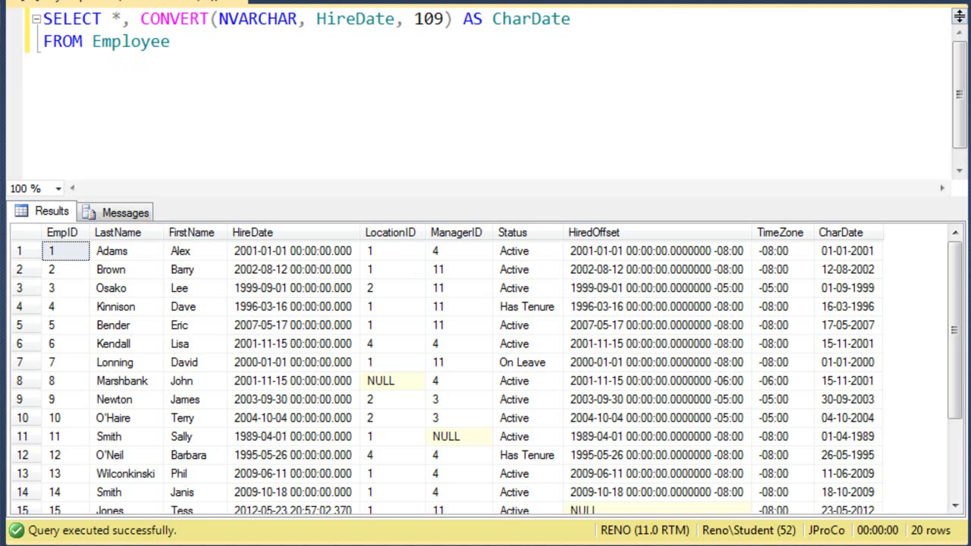
{"action": "left_click", "coordinate": [840, 232]}
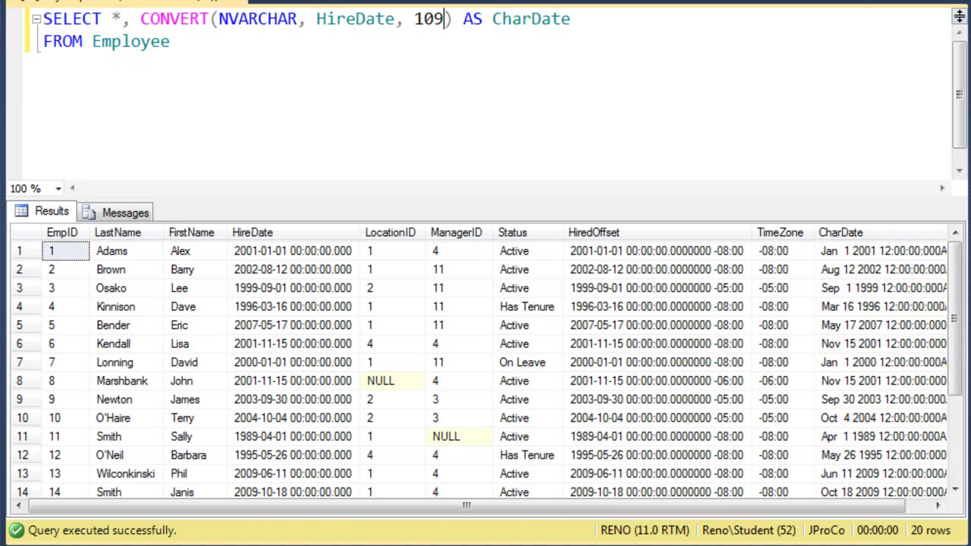
{"action": "mouse_move", "coordinate": [263, 82]}
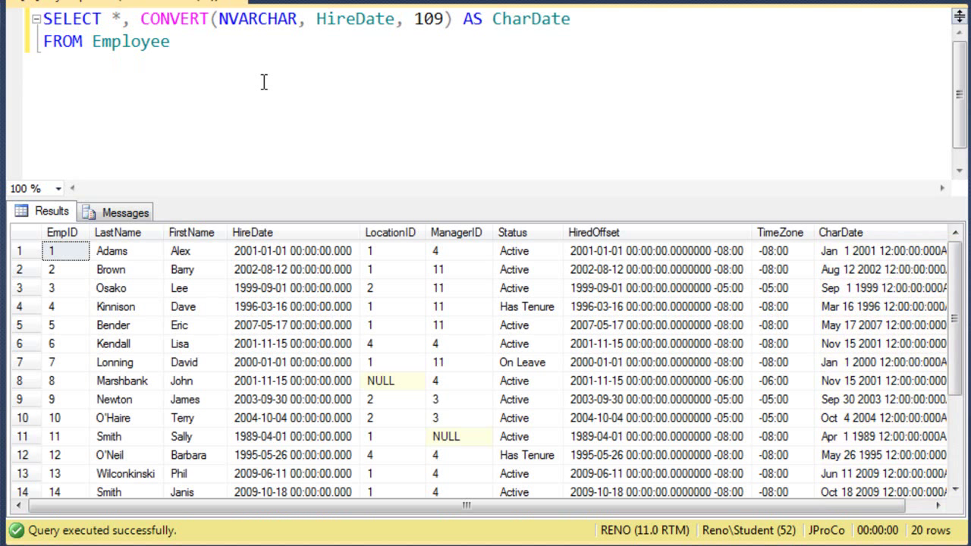
Step: Write a second query: SELECT *, FORMAT(HireDate, 'd') FROM Employee
{"action": "type", "text": "SELECT *"}
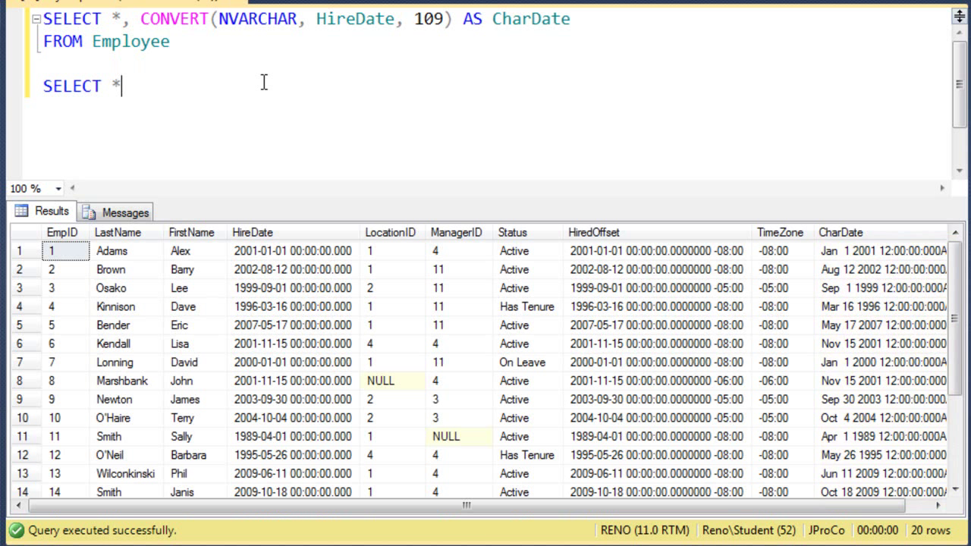
{"action": "type", "text": "FROM Employee"}
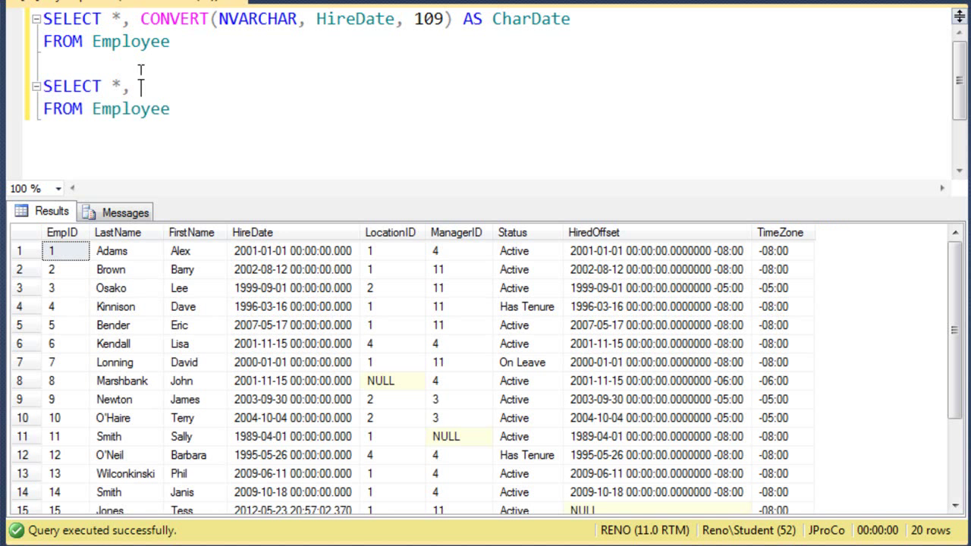
{"action": "type", "text": "FORMAT()"}
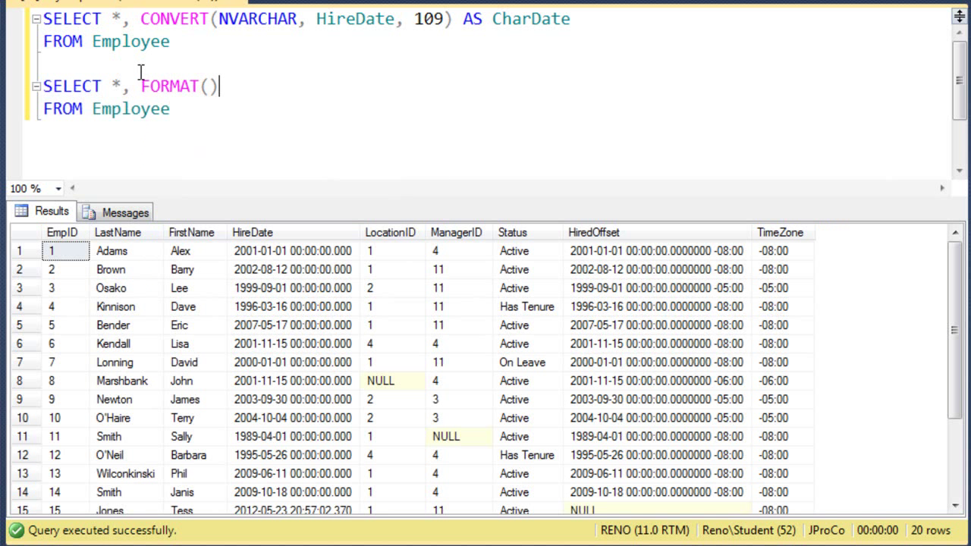
{"action": "type", "text": "HireDate"}
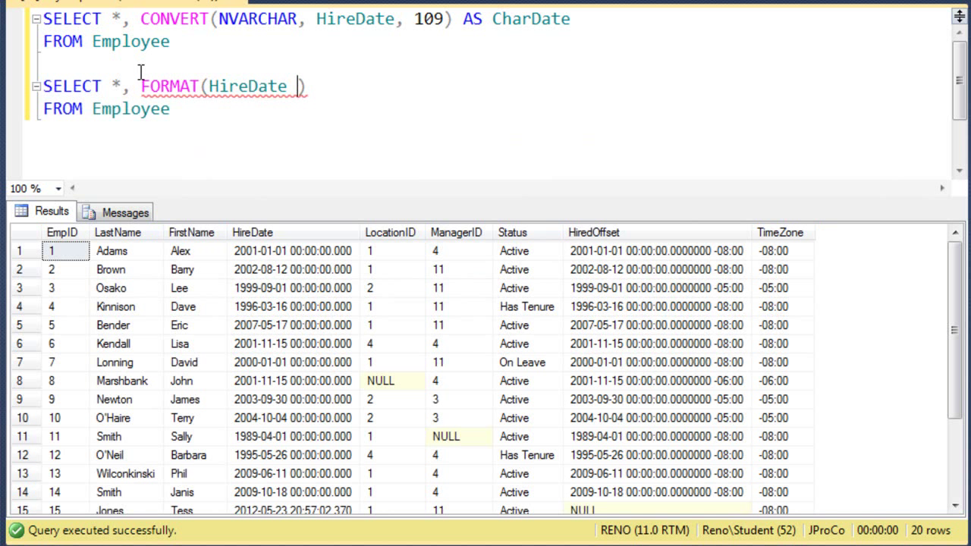
{"action": "key", "text": "backspace"}
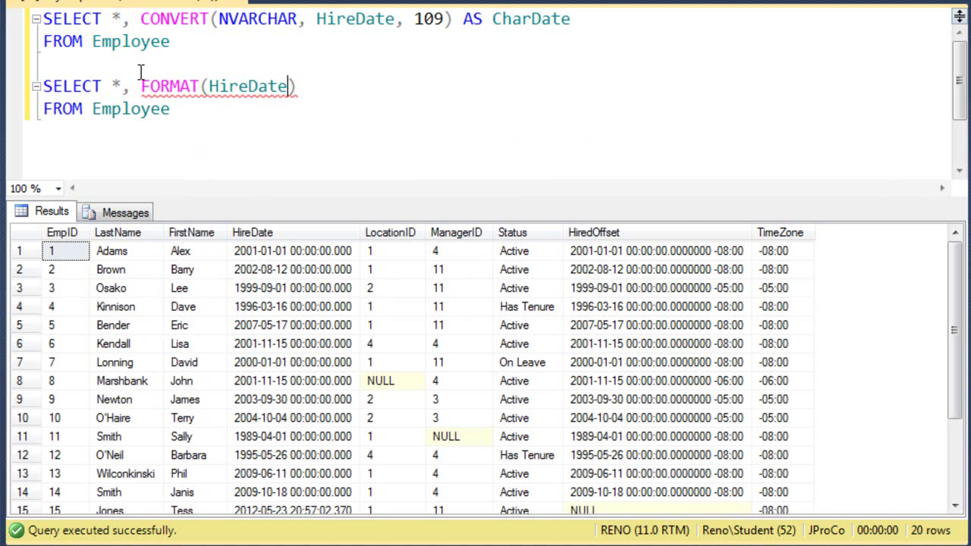
{"action": "type", "text": ", 'd'"}
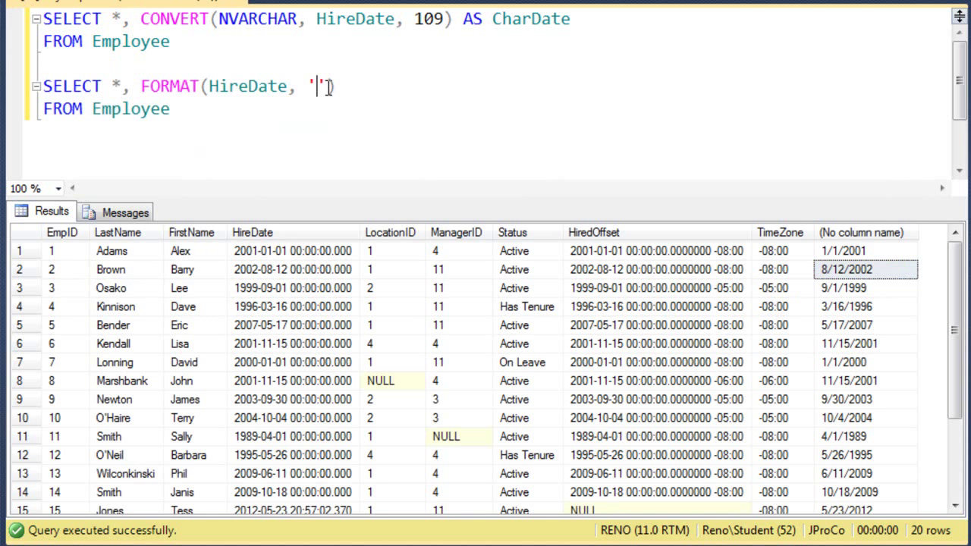
Step: Try format 'm', run the selected query, and switch culture from en-us to de-de
{"action": "type", "text": "m"}
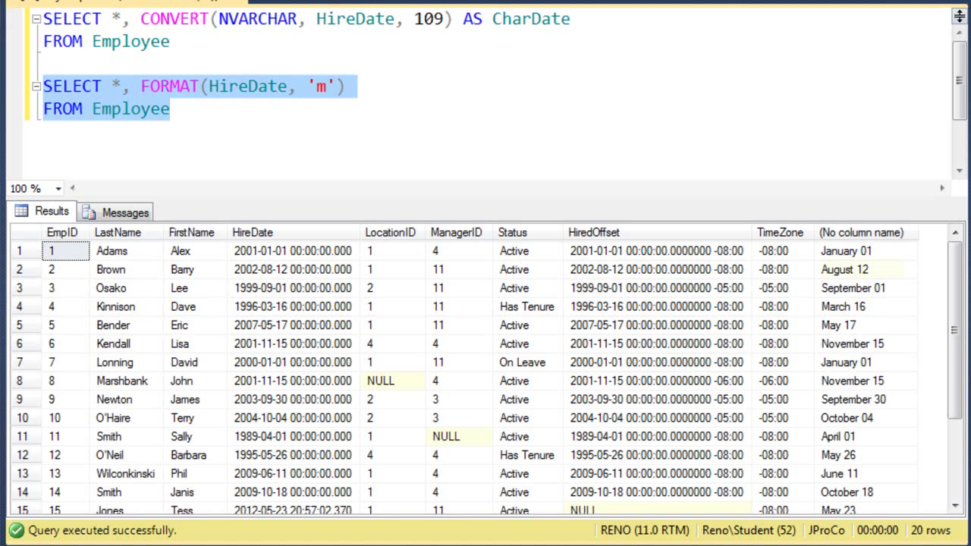
{"action": "left_click", "coordinate": [328, 85]}
{"action": "type", "text": "d"}
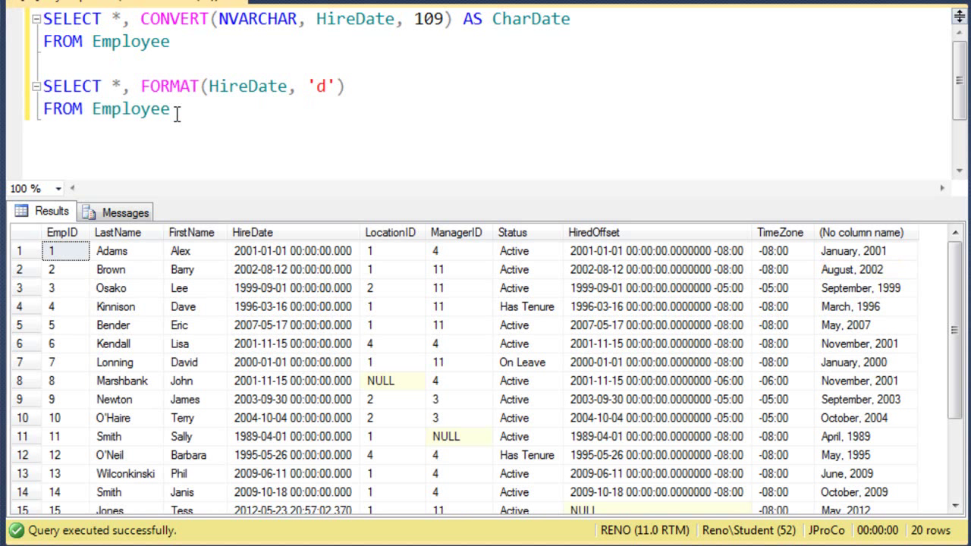
{"action": "left_click_drag", "start_coordinate": [43, 85], "coordinate": [169, 108]}
{"action": "type", "text": ", '"}
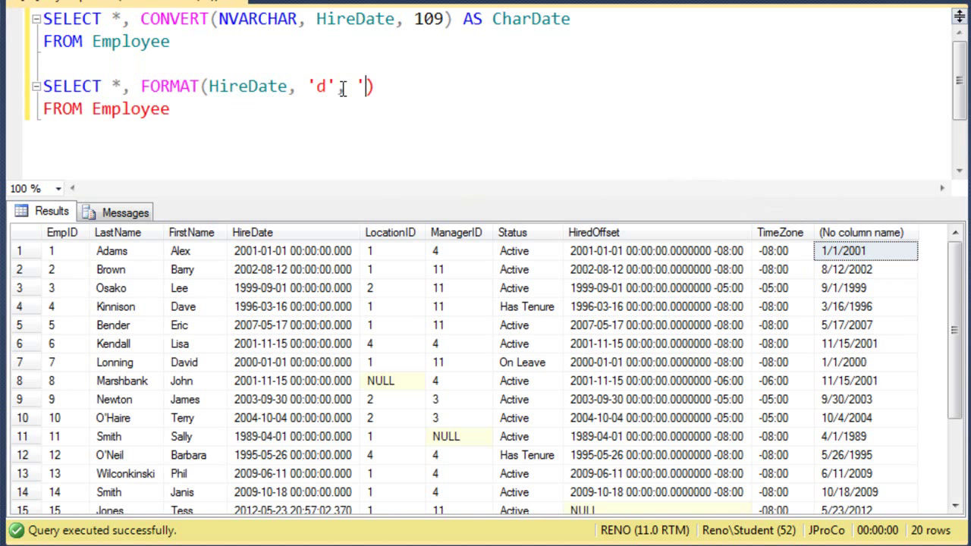
{"action": "type", "text": "en-us"}
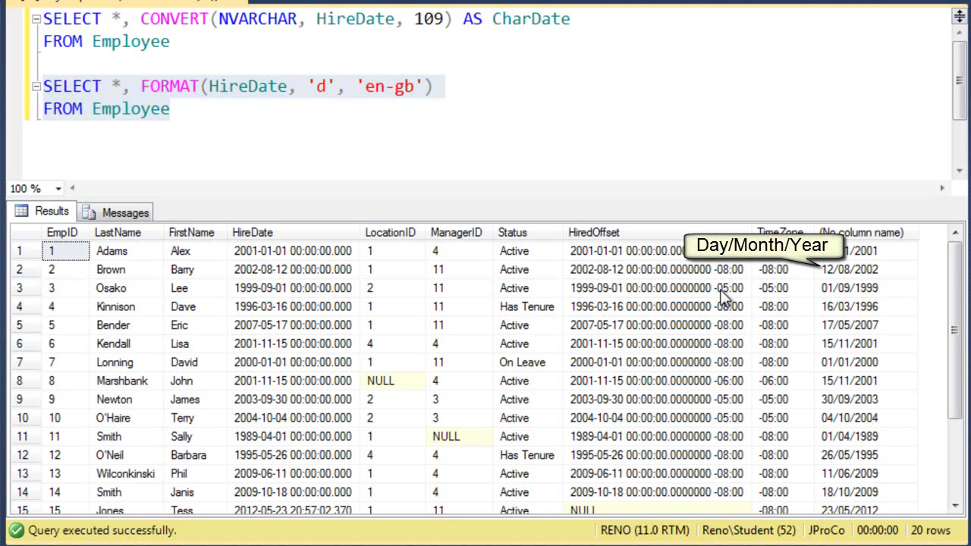
{"action": "key", "text": "Backspace"}
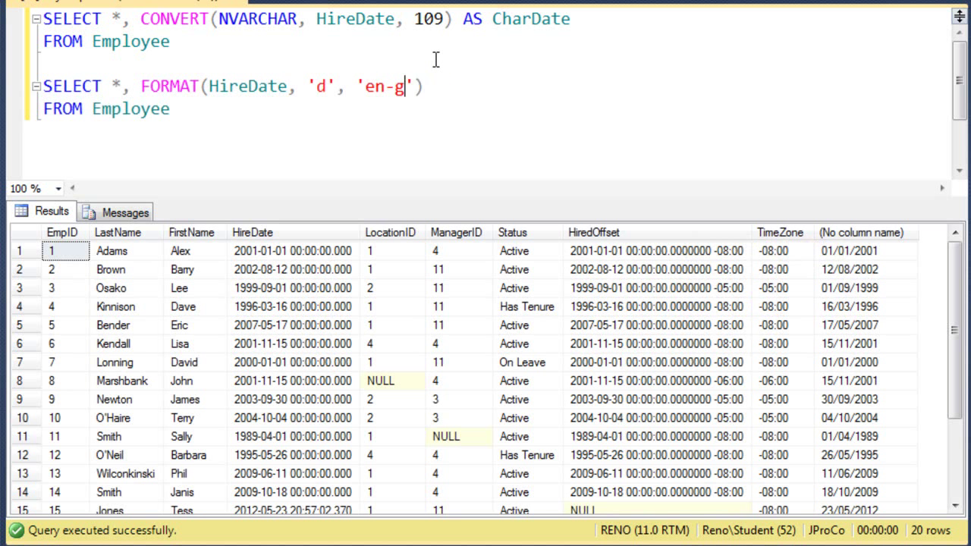
{"action": "type", "text": "de-de"}
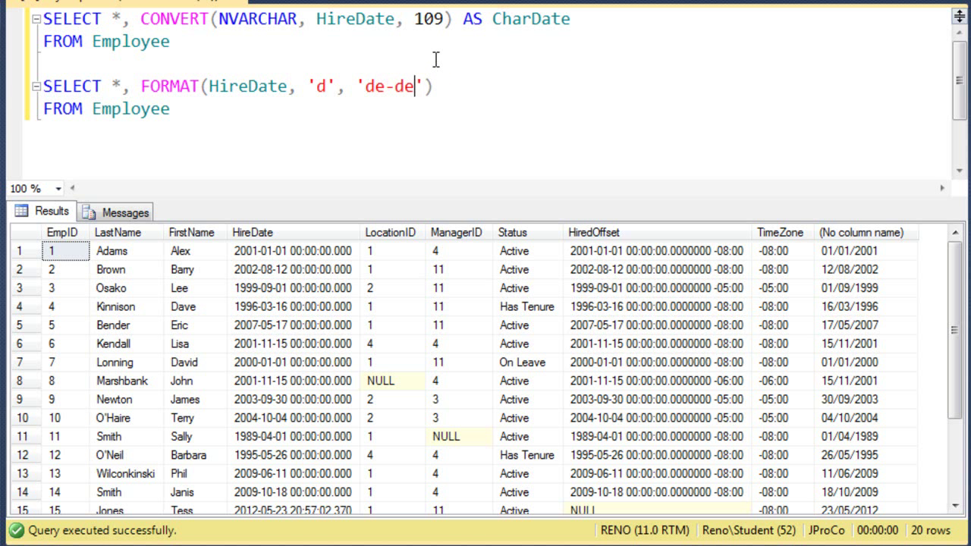
{"action": "mouse_move", "coordinate": [217, 113]}
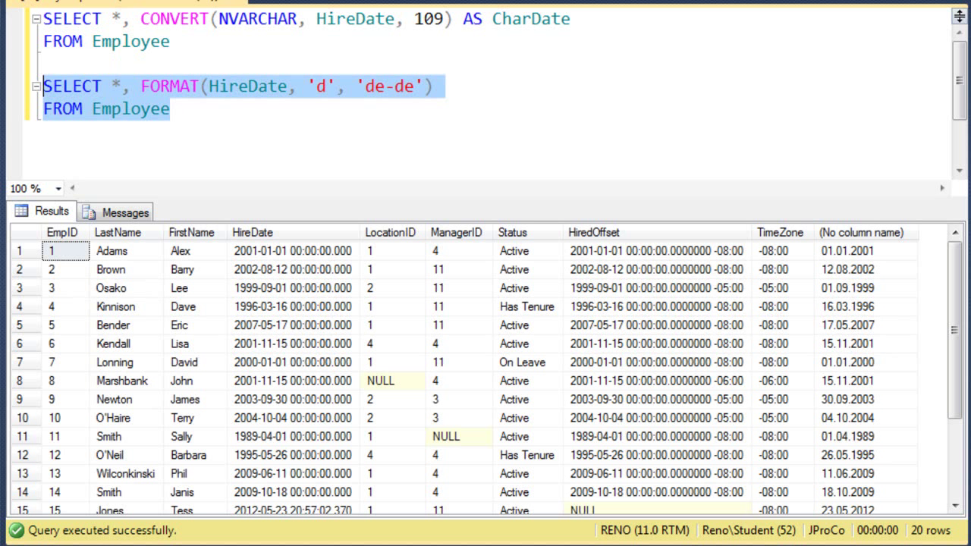
{"action": "mouse_move", "coordinate": [848, 301]}
{"action": "type", "text": "m"}
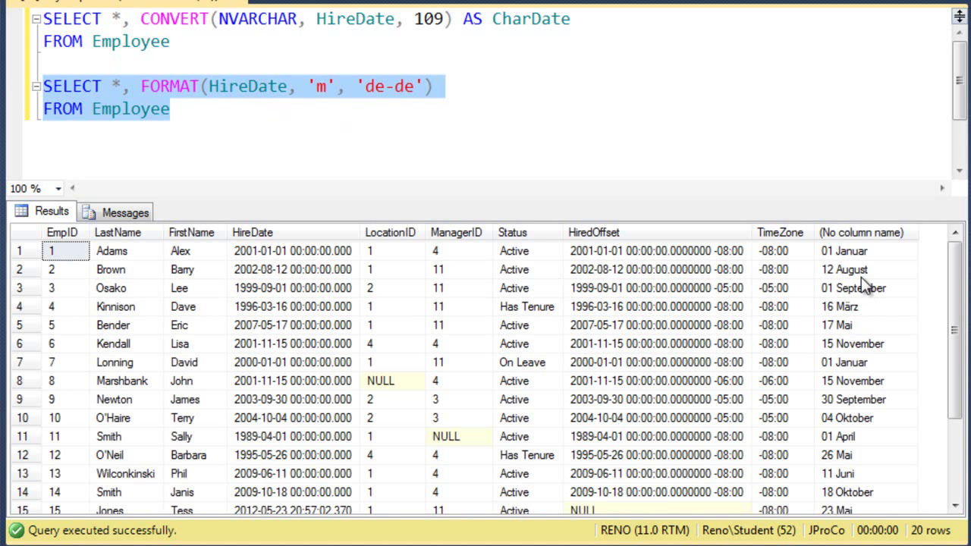
Step: Inspect German day-month results such as 16 März, 15 November and 04 Oktober
{"action": "left_click", "coordinate": [865, 307]}
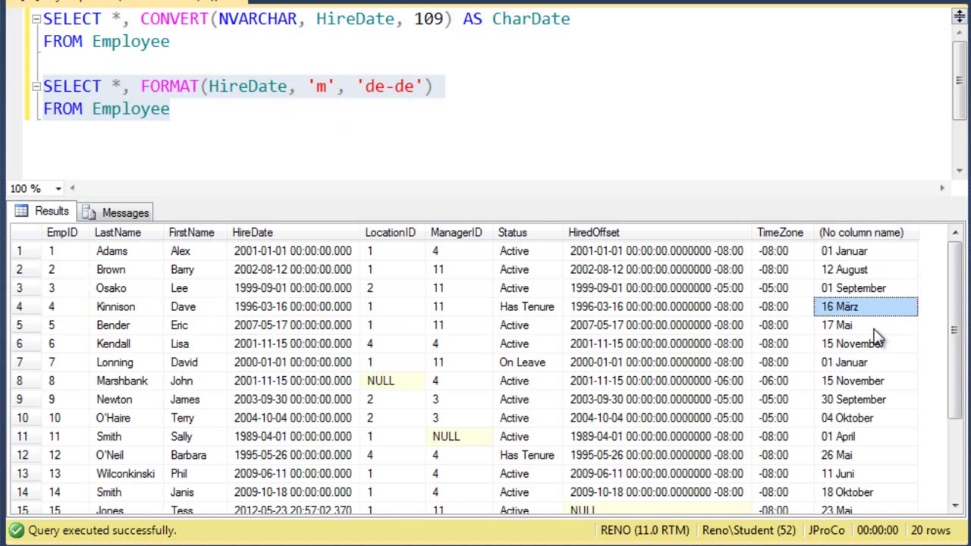
{"action": "left_click", "coordinate": [865, 344]}
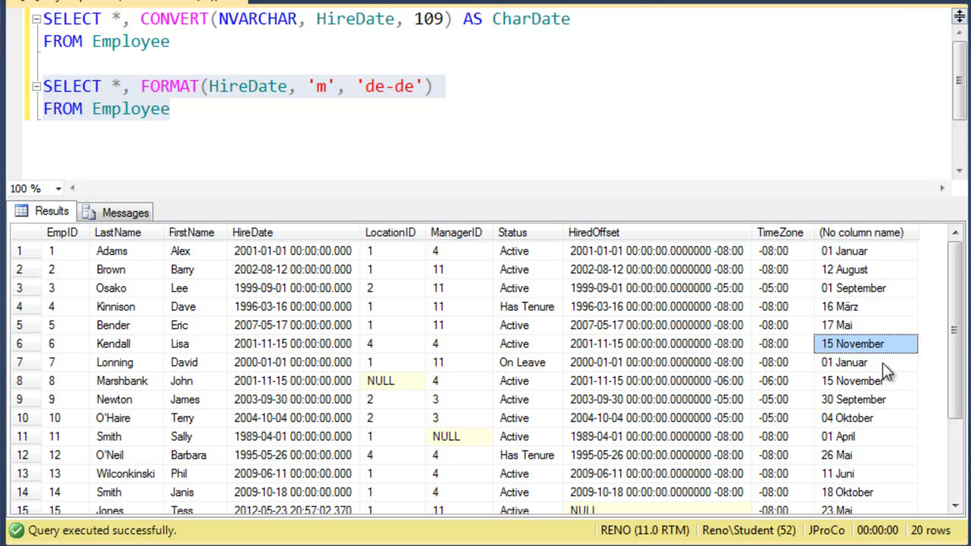
{"action": "left_click", "coordinate": [865, 418]}
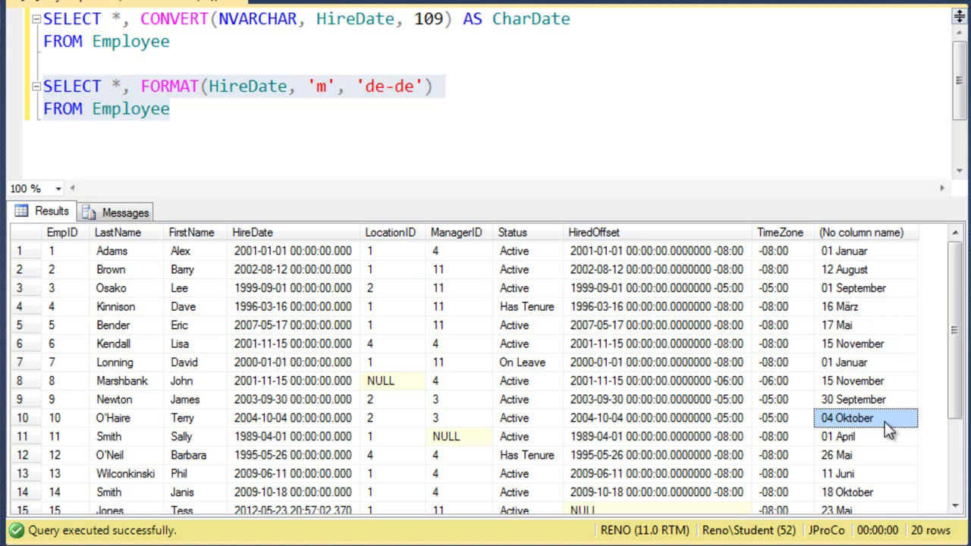
{"action": "mouse_move", "coordinate": [879, 501]}
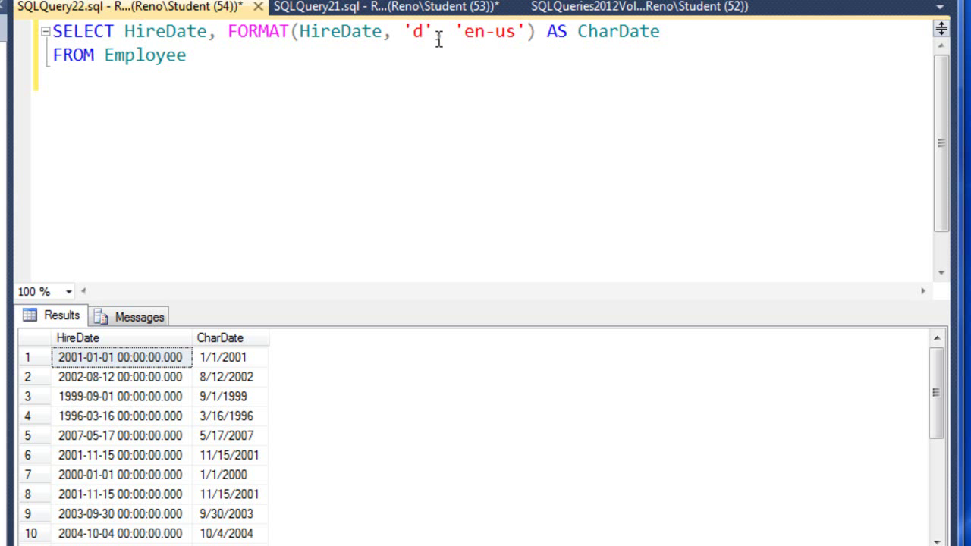
Step: Run the format code 'MMMM' and see full month names like August
{"action": "type", "text": "M"}
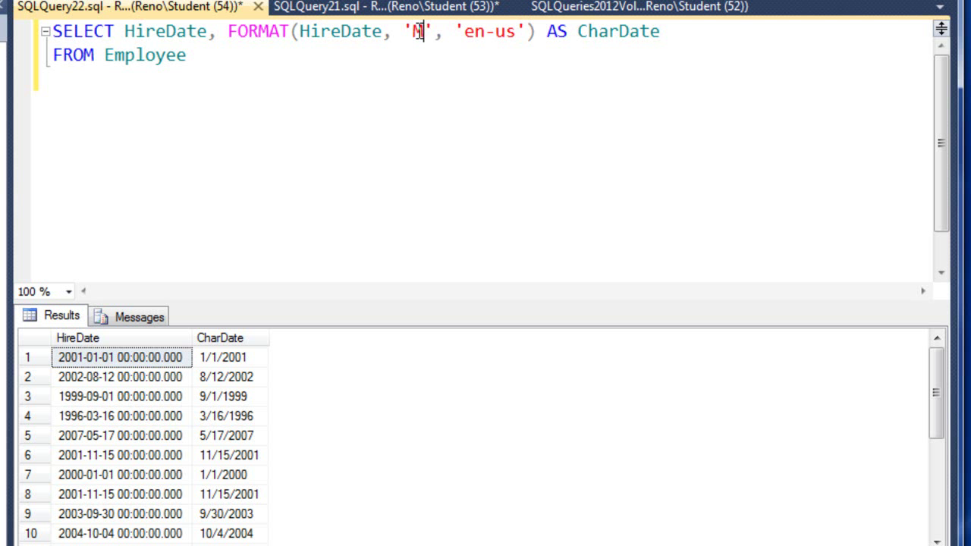
{"action": "type", "text": "MMM"}
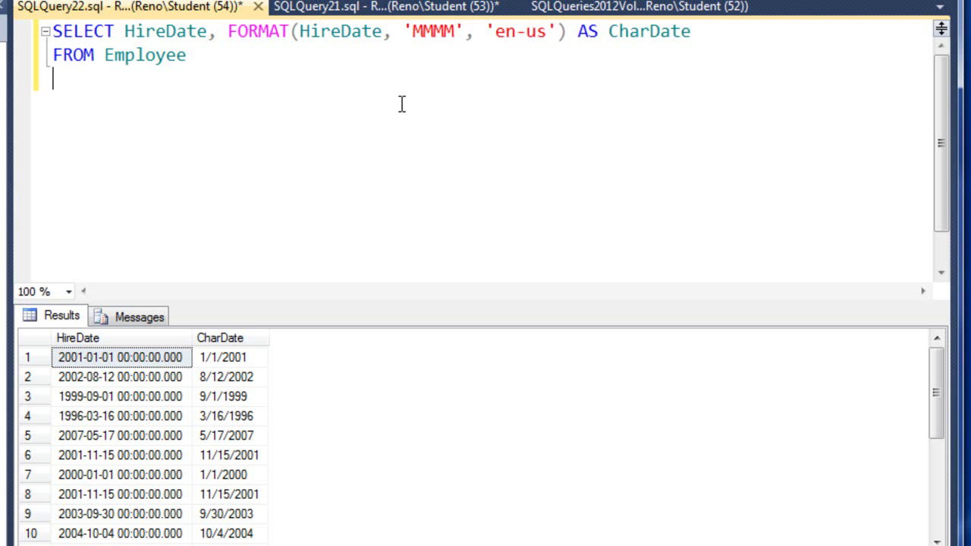
{"action": "left_click", "coordinate": [223, 357]}
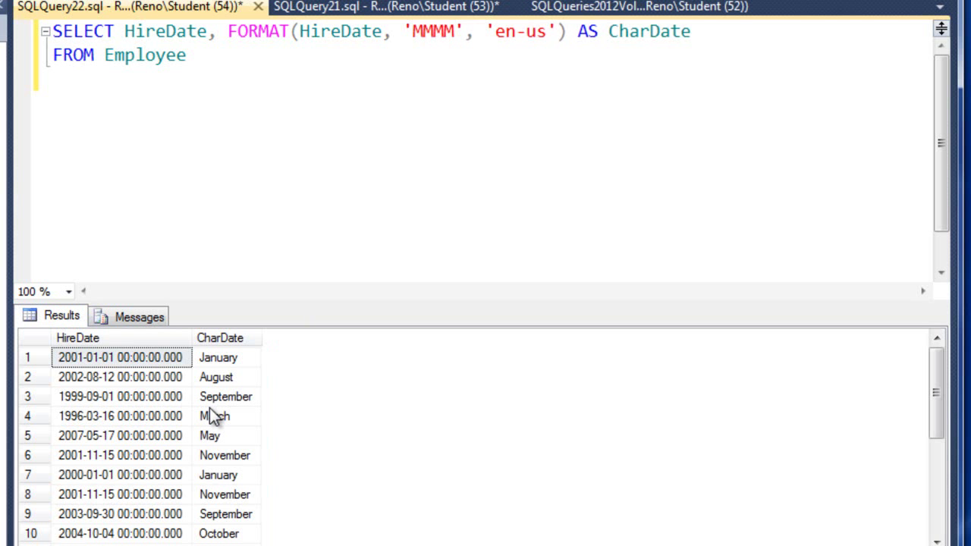
{"action": "left_click", "coordinate": [120, 358]}
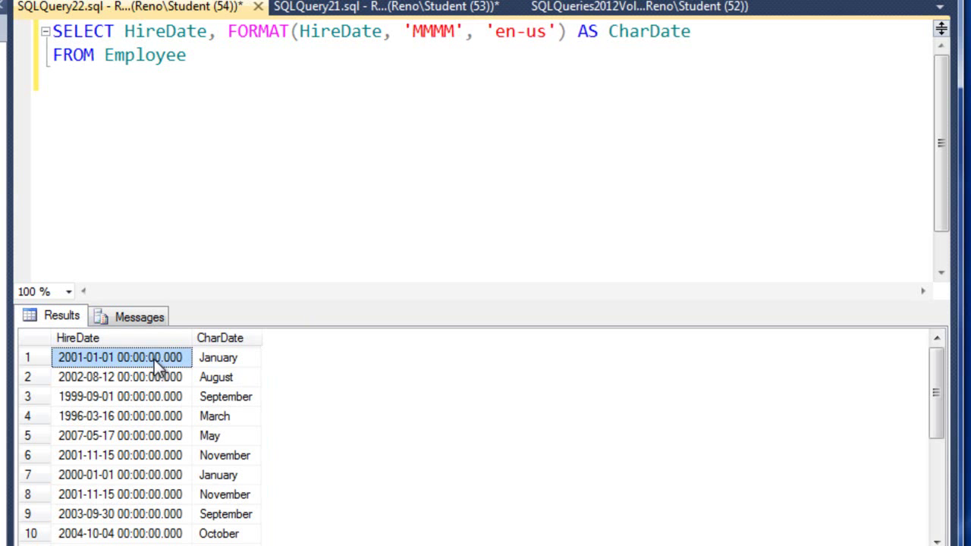
{"action": "left_click", "coordinate": [224, 377]}
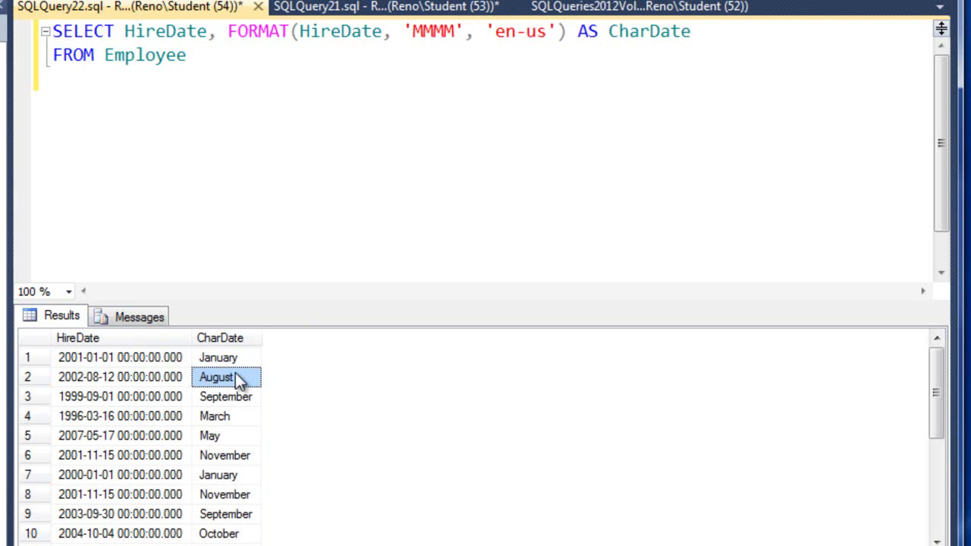
Step: Shorten the code to 'MM' and check two-digit months like 09 and 03
{"action": "left_click", "coordinate": [219, 475]}
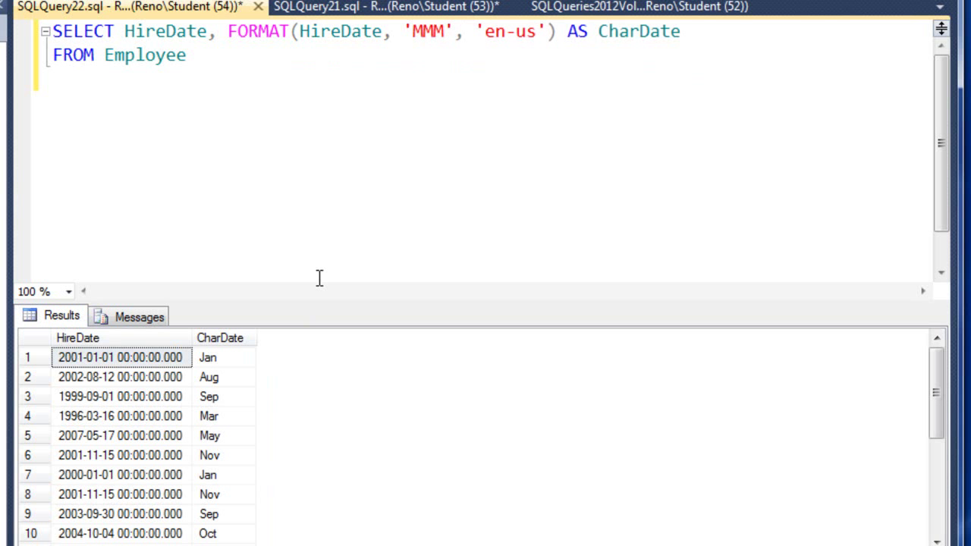
{"action": "mouse_move", "coordinate": [450, 47]}
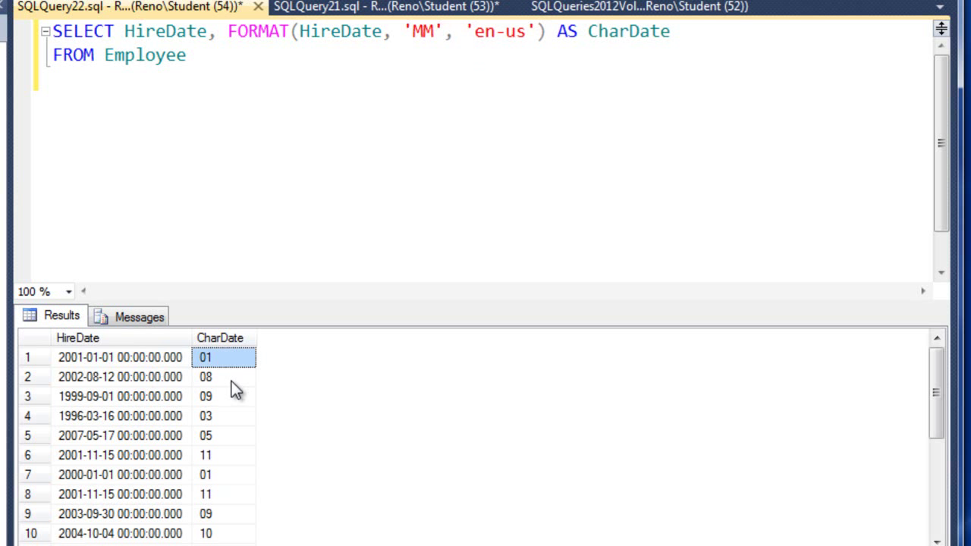
{"action": "left_click", "coordinate": [223, 396]}
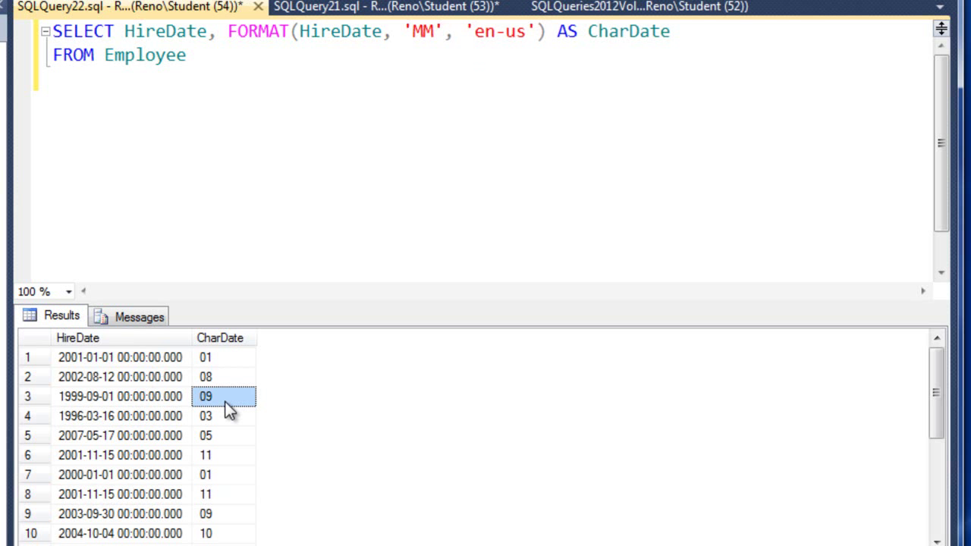
{"action": "left_click", "coordinate": [223, 416]}
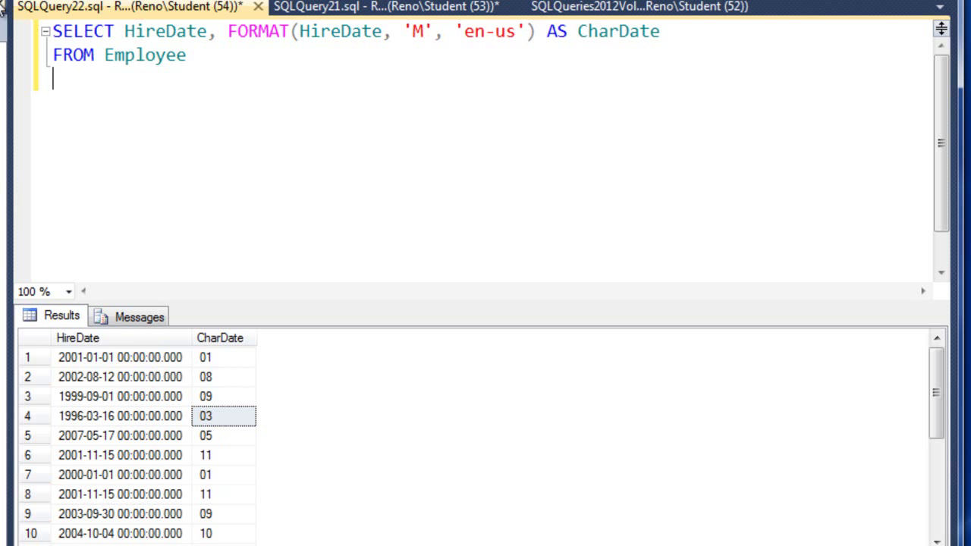
Step: Run FORMAT(HireDate, 'M', 'en-us') and inspect values like January 01 and August 12
{"action": "key", "text": "F5"}
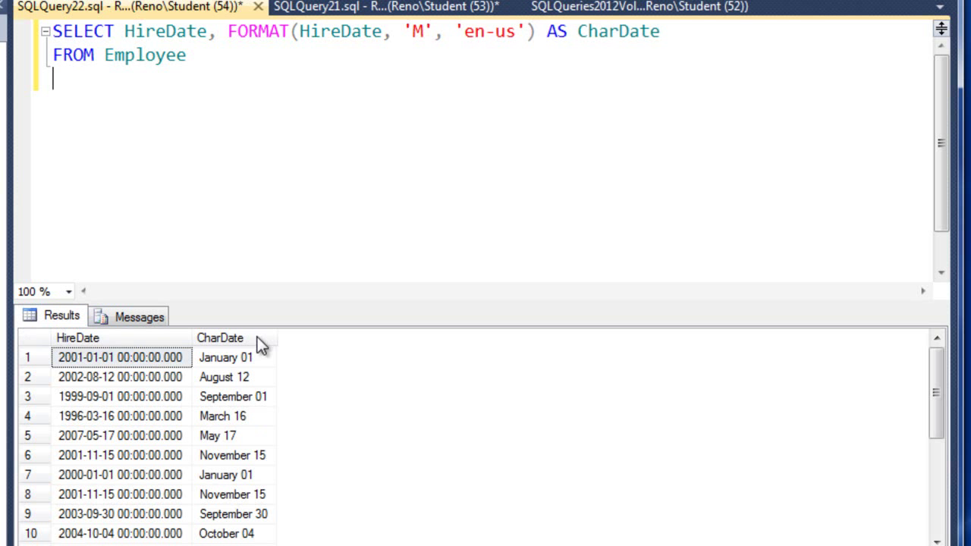
{"action": "left_click", "coordinate": [225, 358]}
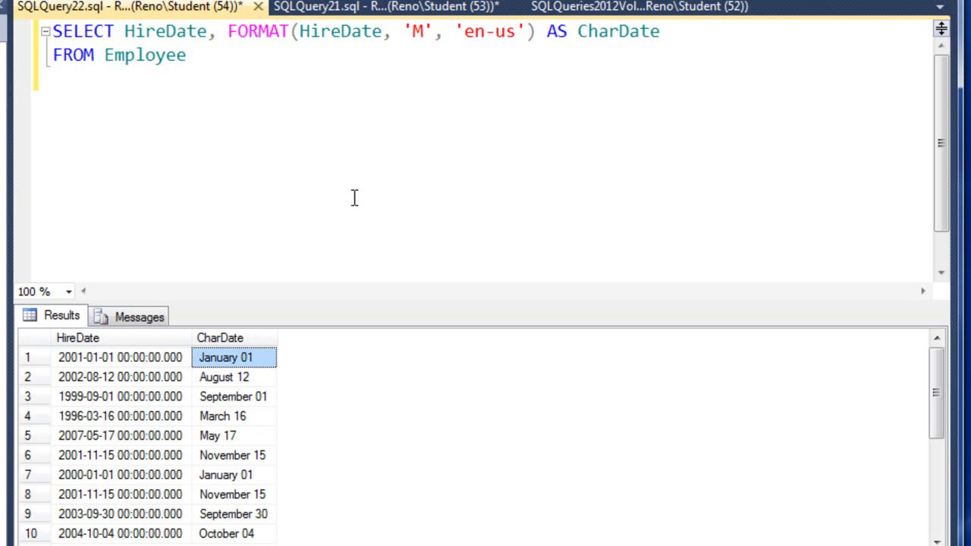
{"action": "mouse_move", "coordinate": [350, 200]}
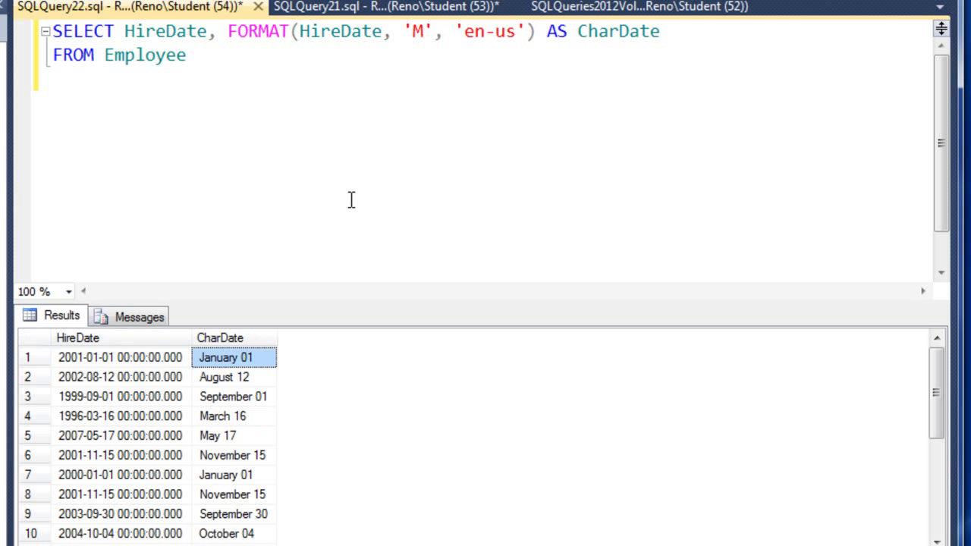
{"action": "left_click", "coordinate": [223, 377]}
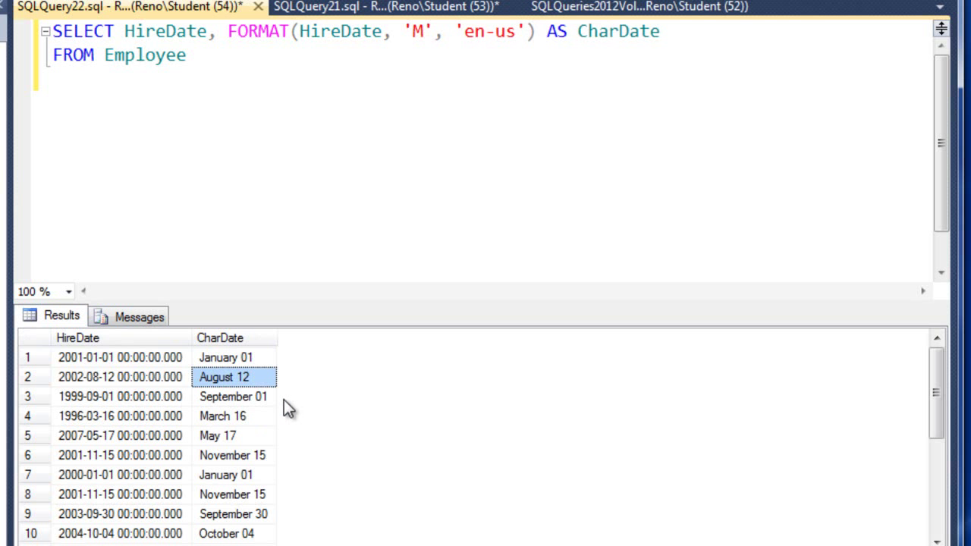
{"action": "left_click", "coordinate": [222, 416]}
{"action": "type", "text": "m"}
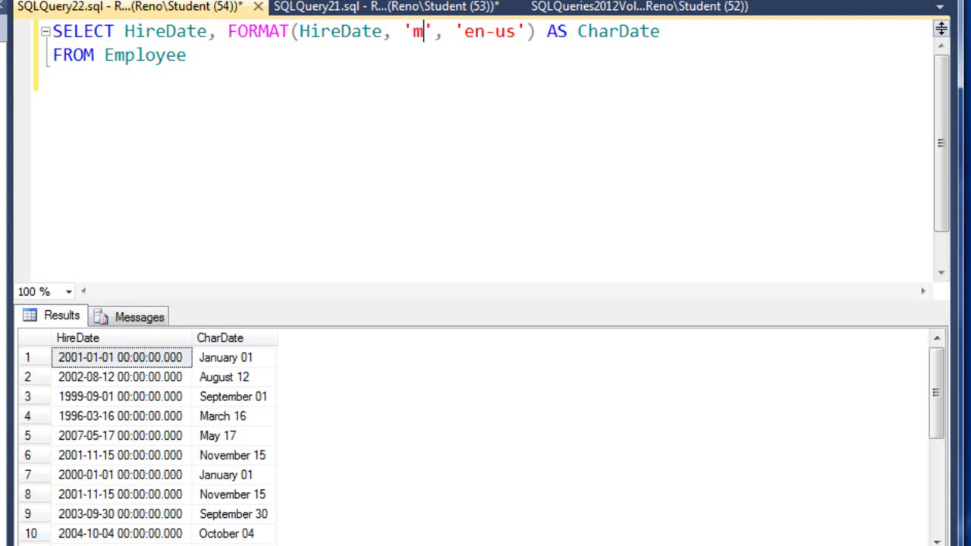
{"action": "mouse_move", "coordinate": [129, 12]}
{"action": "type", "text": "m"}
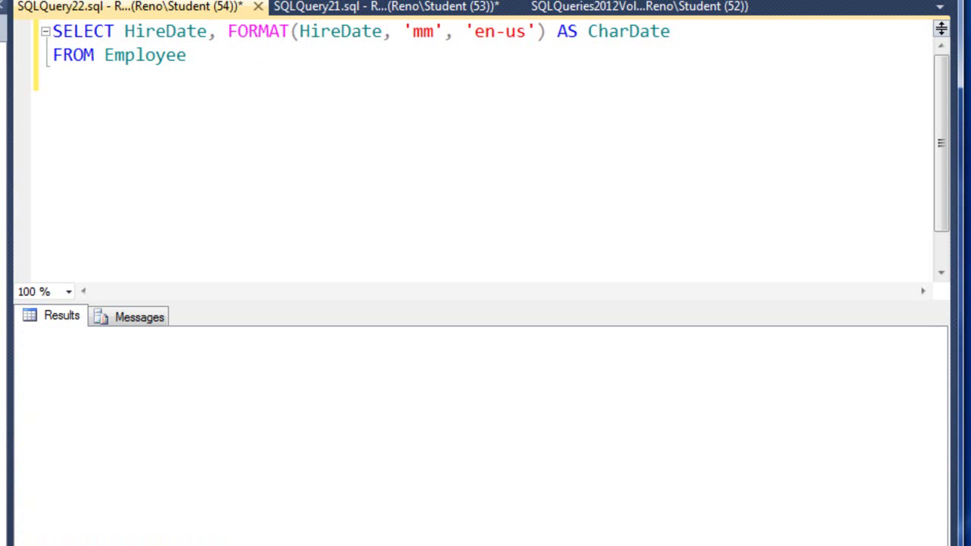
Step: Rerun the query with format 'mm' and start a new line below it
{"action": "key", "text": "F5"}
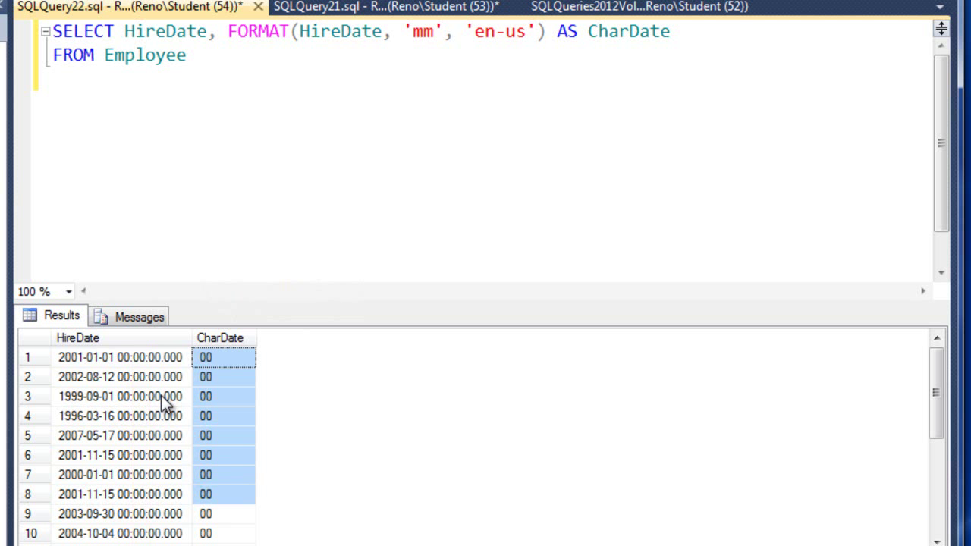
{"action": "left_click", "coordinate": [119, 357]}
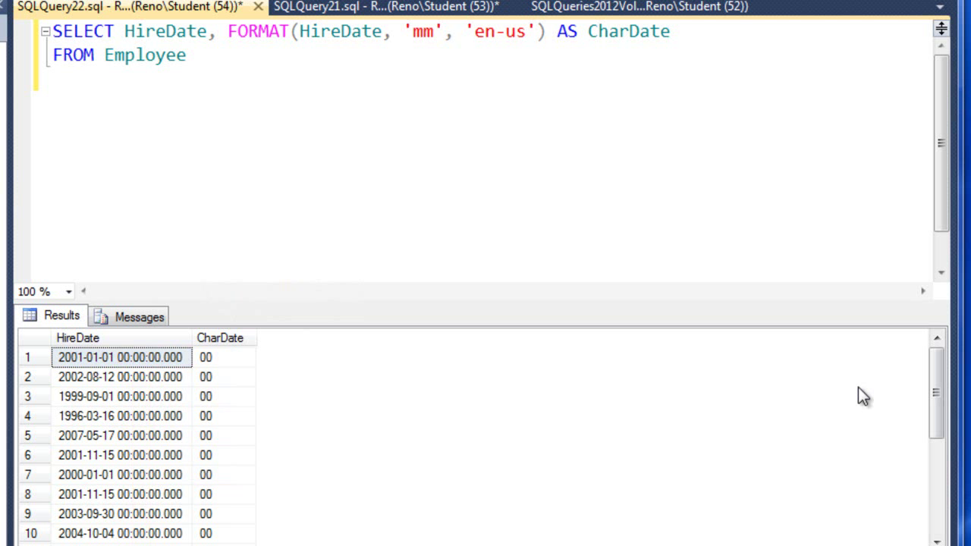
{"action": "mouse_move", "coordinate": [99, 377]}
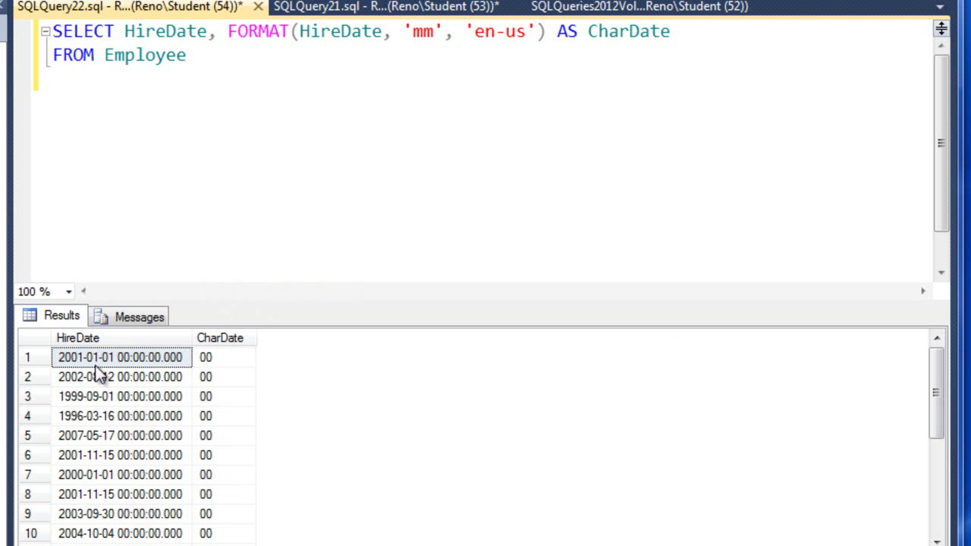
{"action": "left_click", "coordinate": [120, 357]}
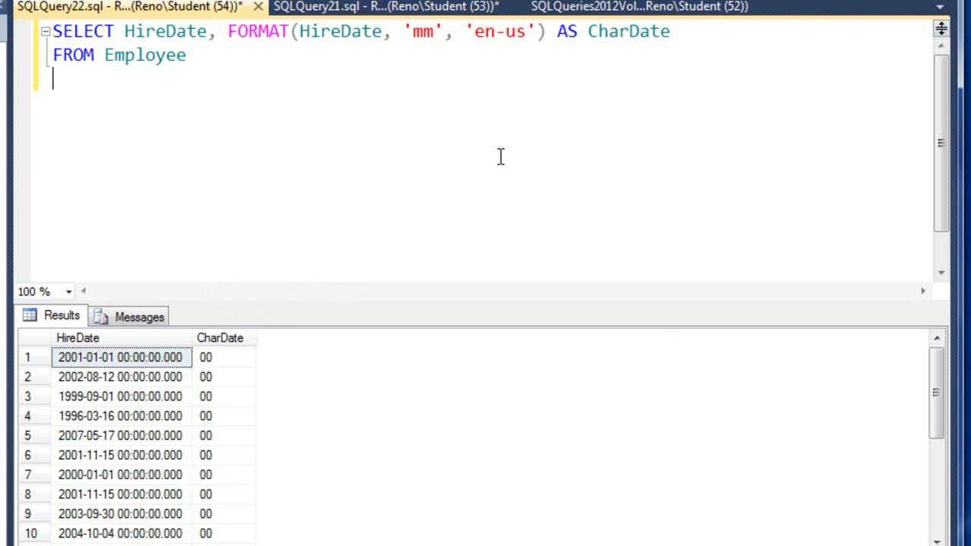
Step: Type a new query line SELECT GETDATE(), GETDATE()
{"action": "type", "text": "SELECT"}
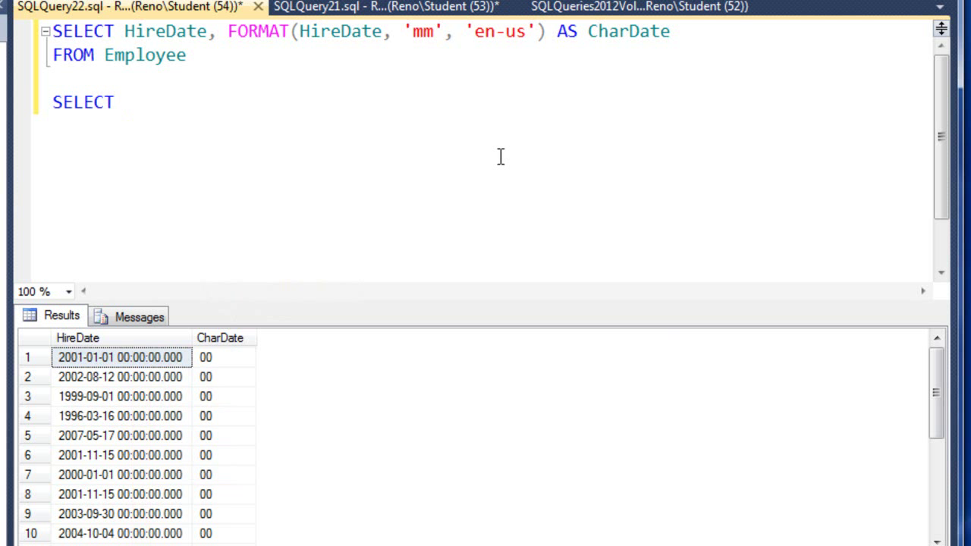
{"action": "type", "text": "GETDATE("}
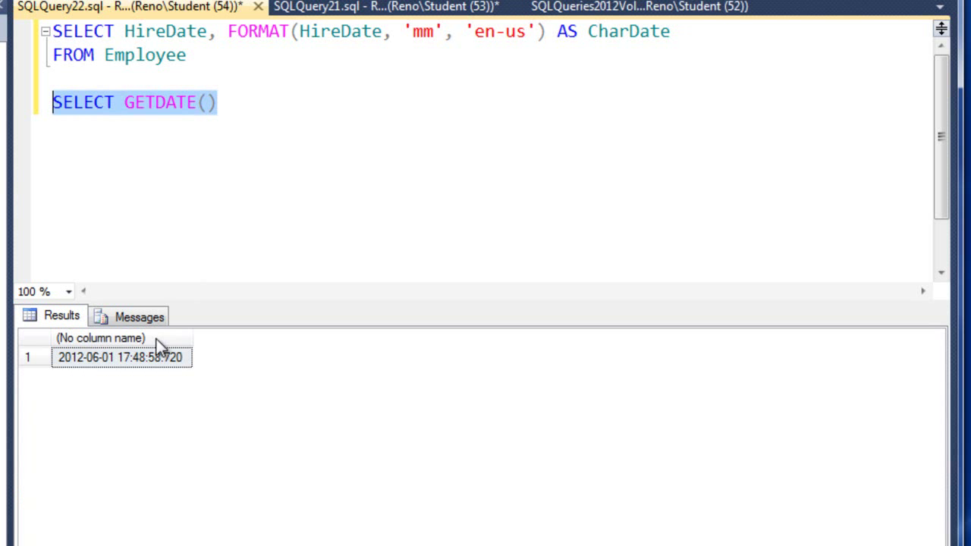
{"action": "left_click", "coordinate": [122, 356]}
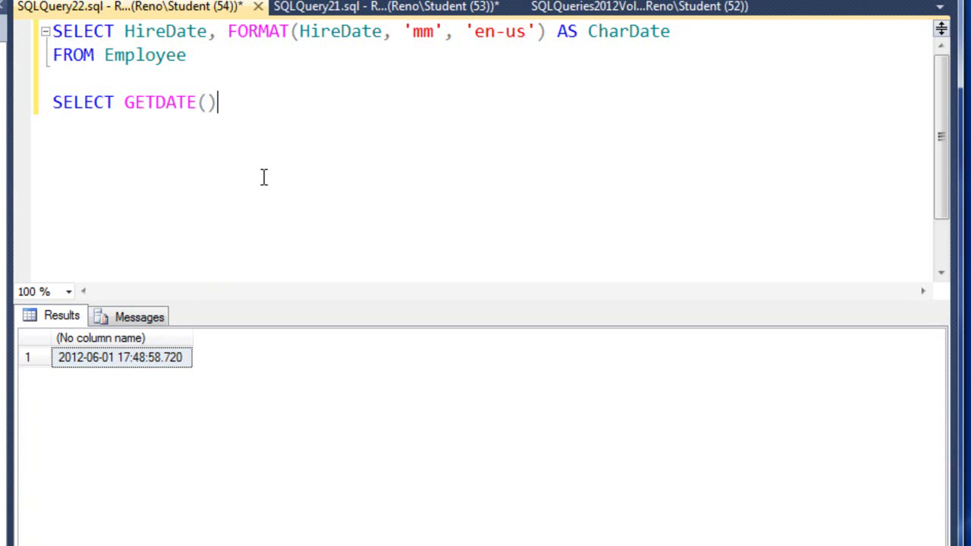
{"action": "mouse_move", "coordinate": [286, 186]}
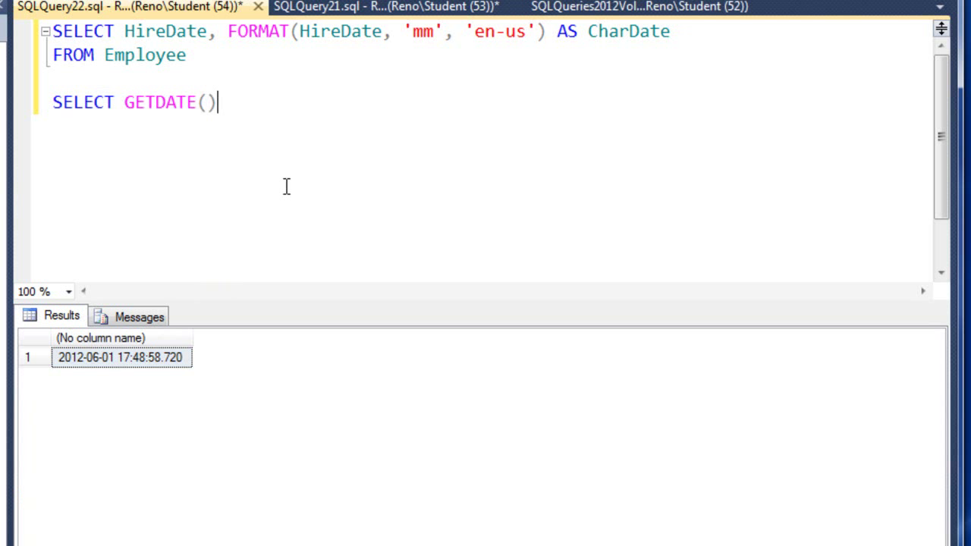
{"action": "double_click", "coordinate": [160, 102]}
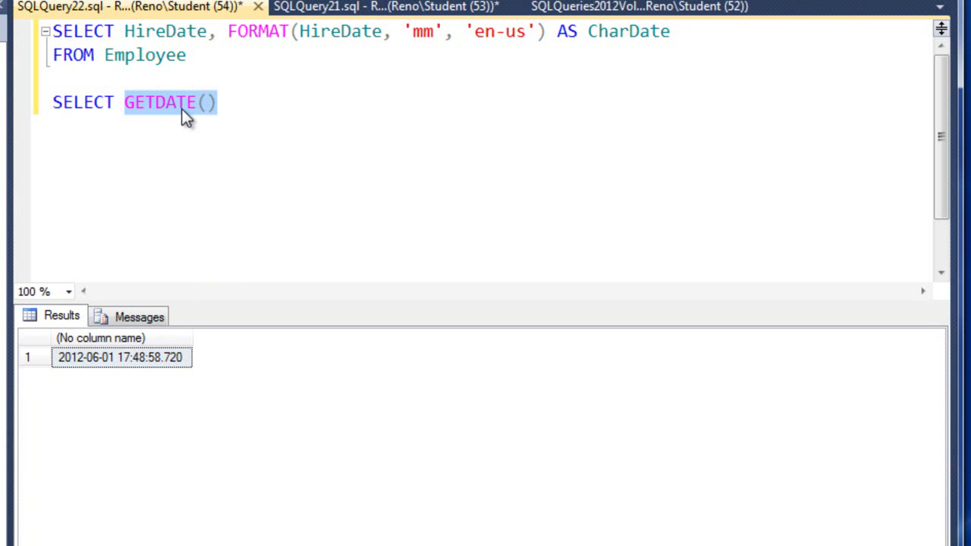
{"action": "type", "text": ", GETDATE()"}
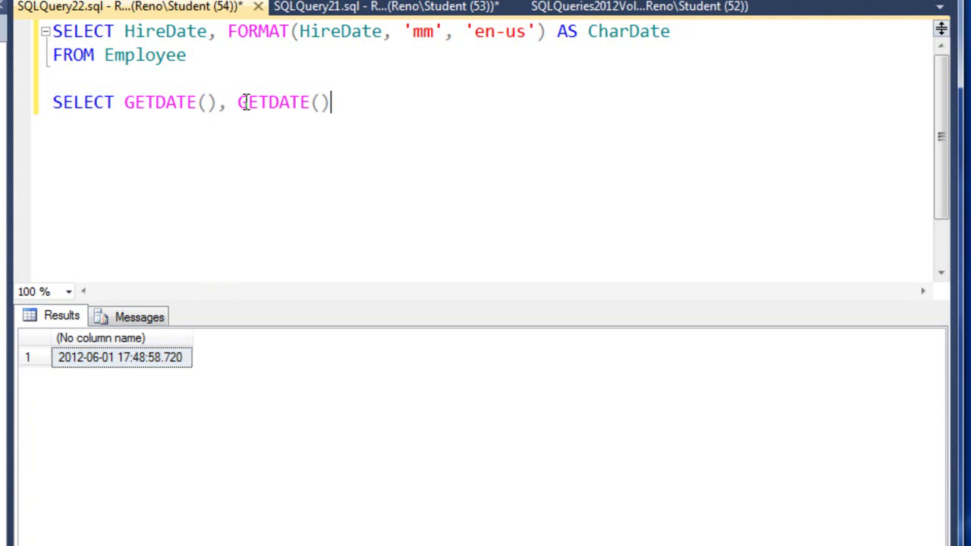
Step: Wrap the second GETDATE in FORMAT(..., 'mm', 'en-us') and run only that line
{"action": "double_click", "coordinate": [258, 31]}
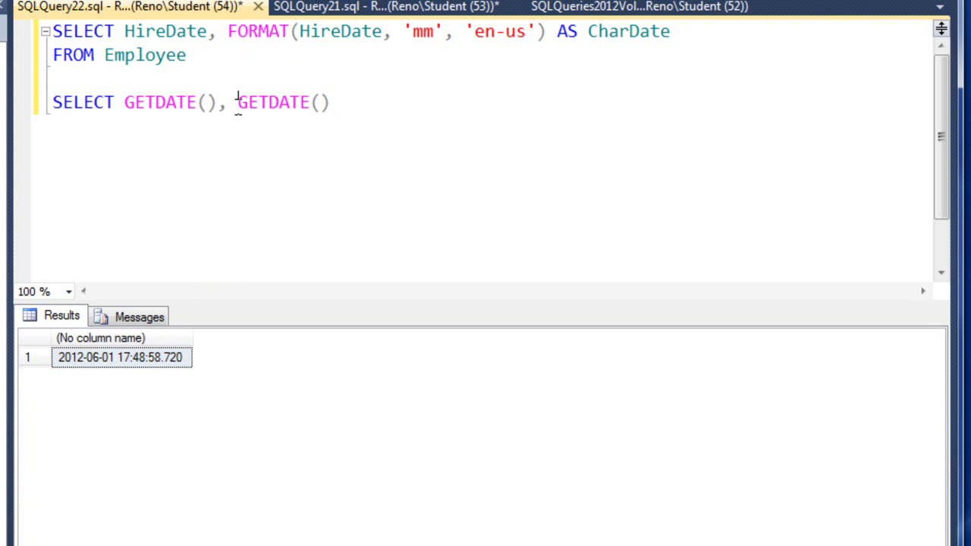
{"action": "type", "text": "FORMAT("}
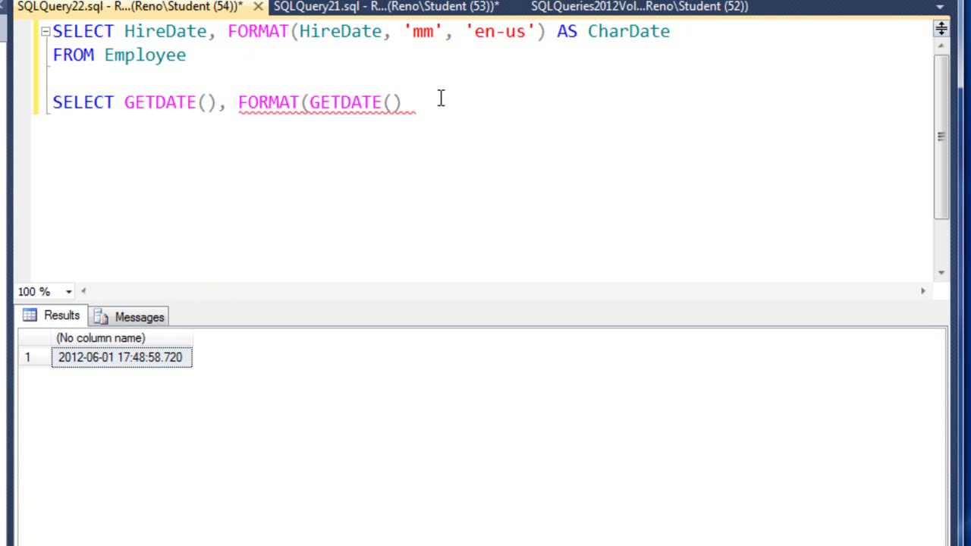
{"action": "type", "text": ","}
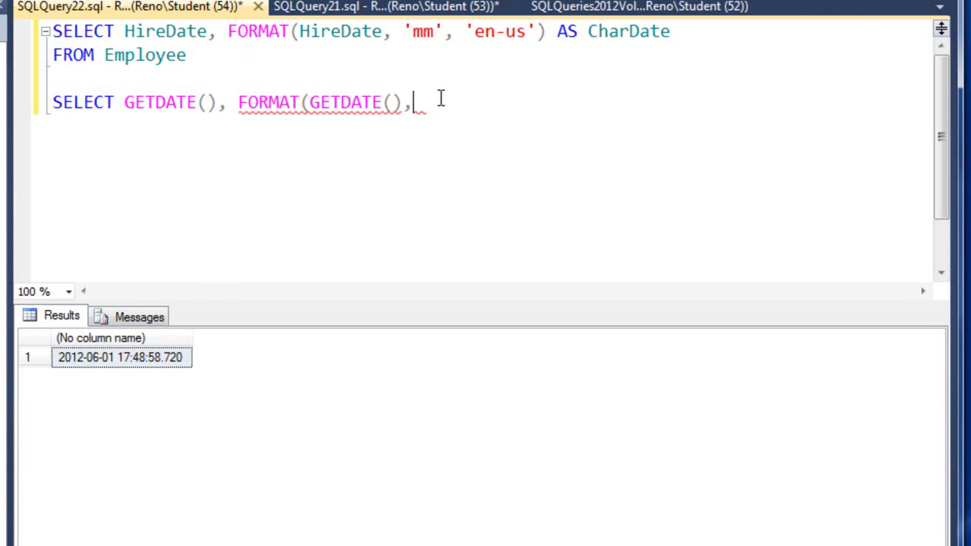
{"action": "type", "text": "'"}
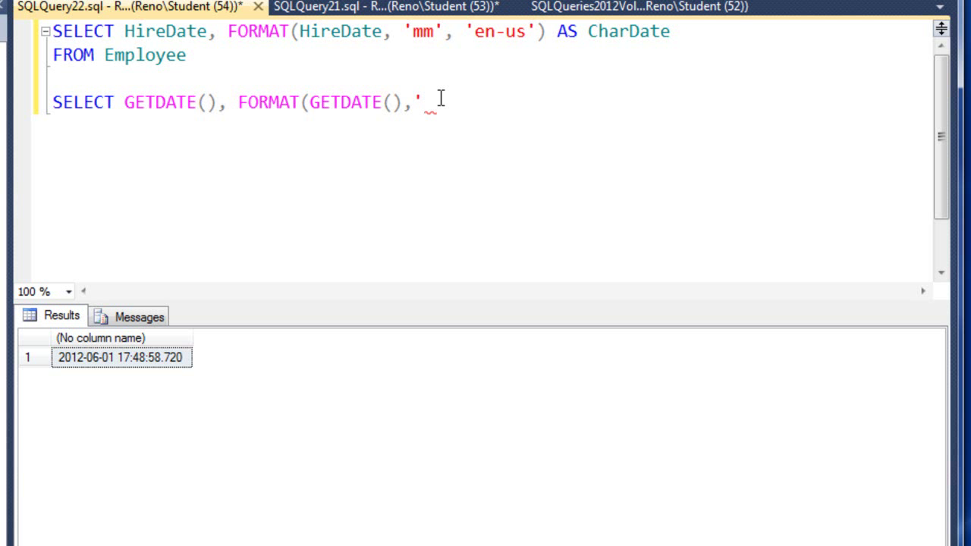
{"action": "type", "text": "mm',"}
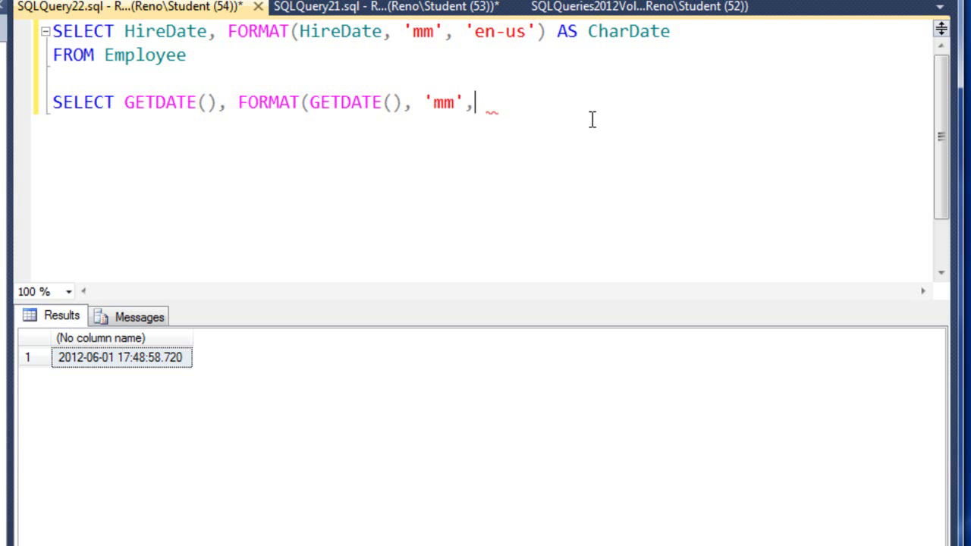
{"action": "type", "text": "'en"}
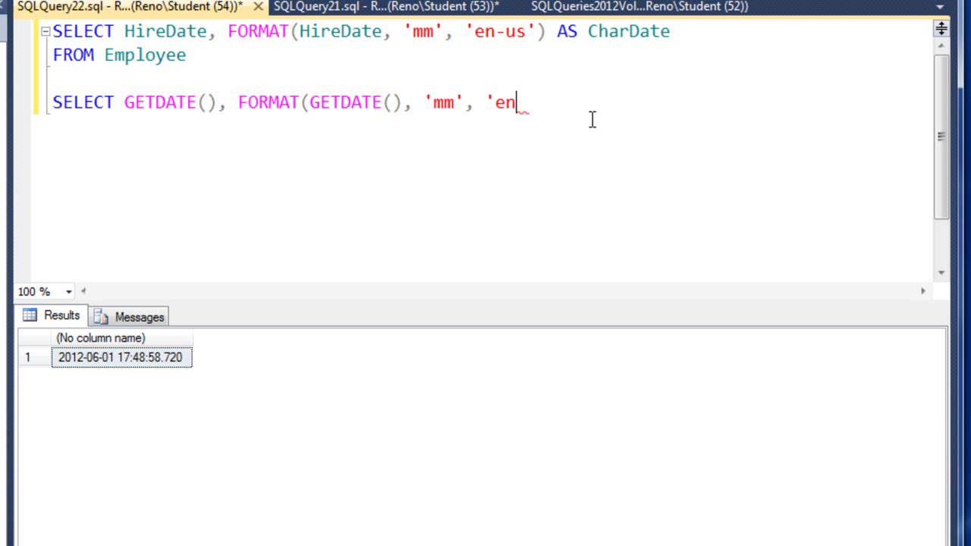
{"action": "type", "text": "-us"}
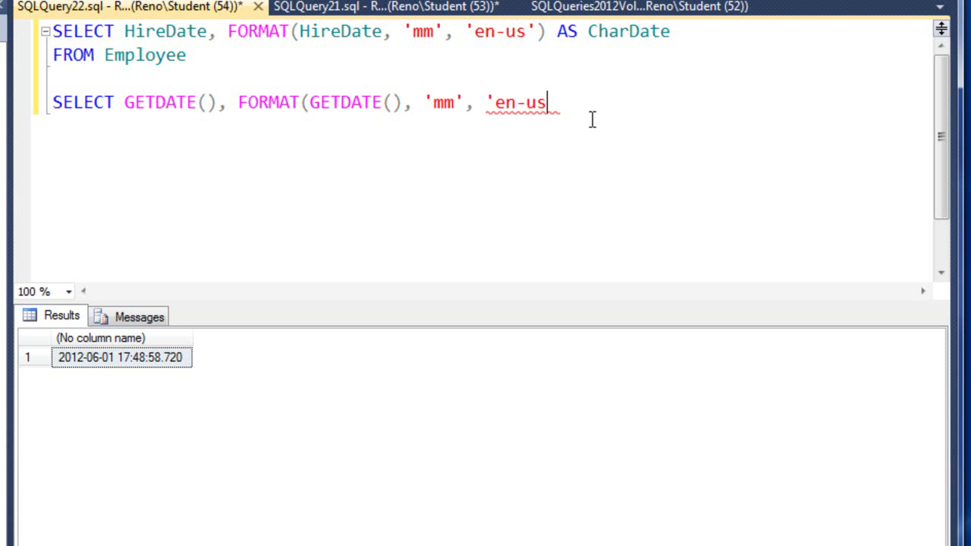
{"action": "type", "text": "')"}
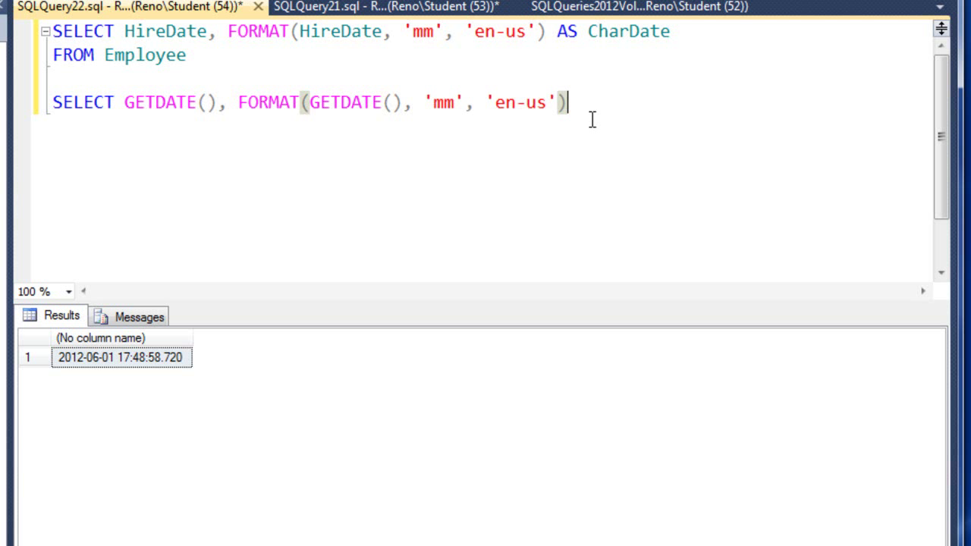
{"action": "left_click_drag", "start_coordinate": [565, 102], "coordinate": [52, 103]}
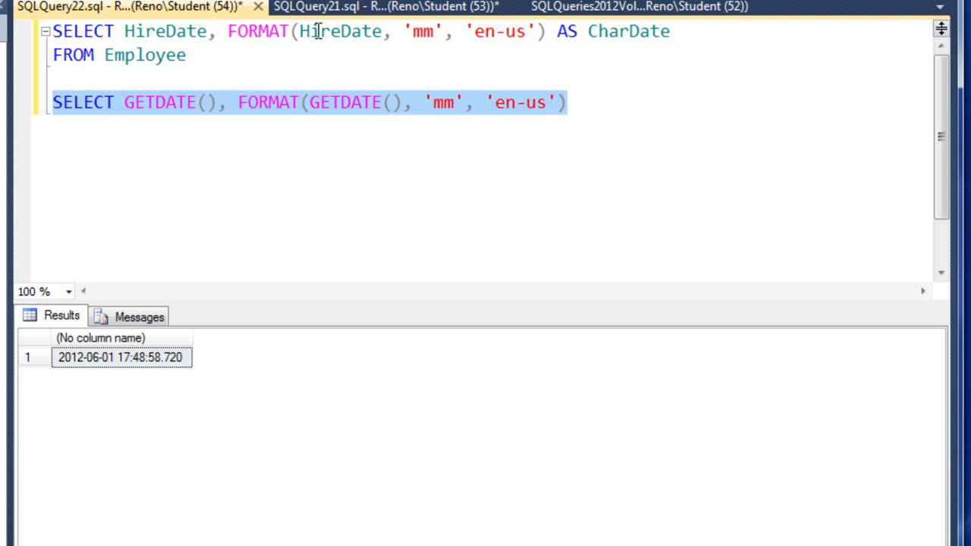
{"action": "key", "text": "F5"}
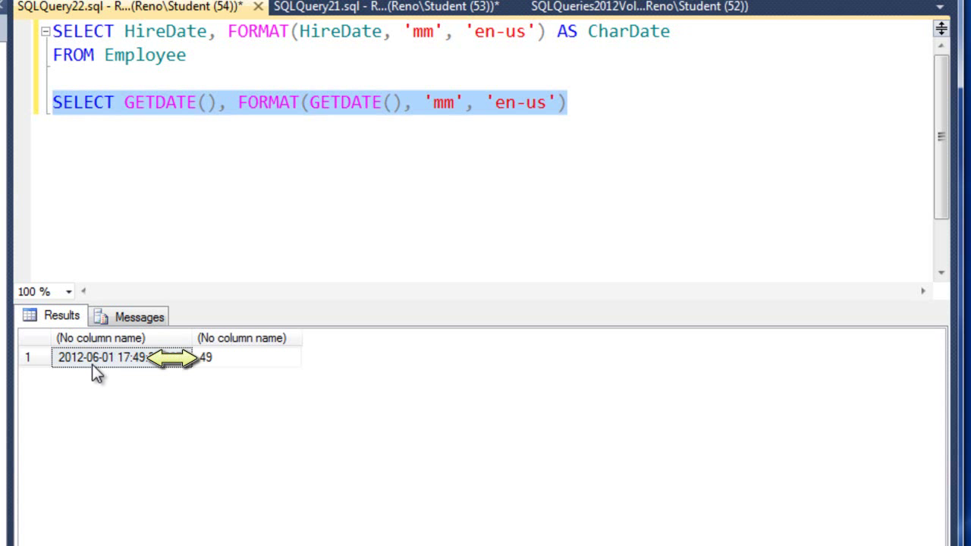
{"action": "mouse_move", "coordinate": [129, 377]}
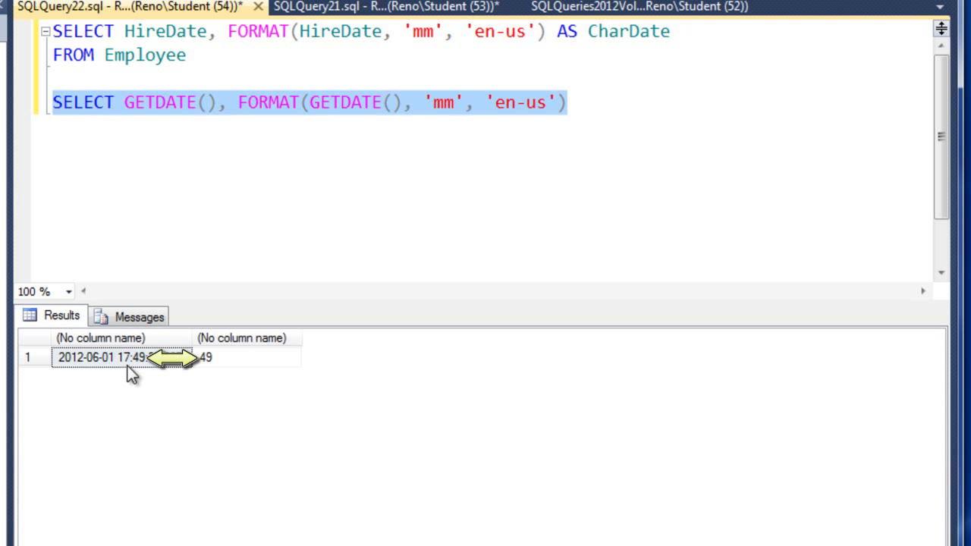
{"action": "mouse_move", "coordinate": [142, 372]}
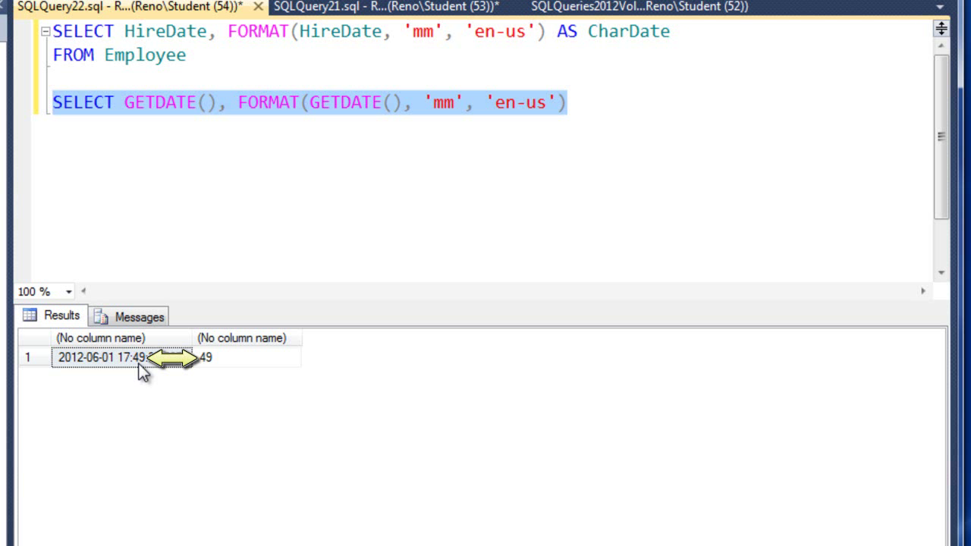
Step: Add ', Amount' after SELECT * in the Grant query and check the duplicate Amount column
{"action": "left_click", "coordinate": [242, 357]}
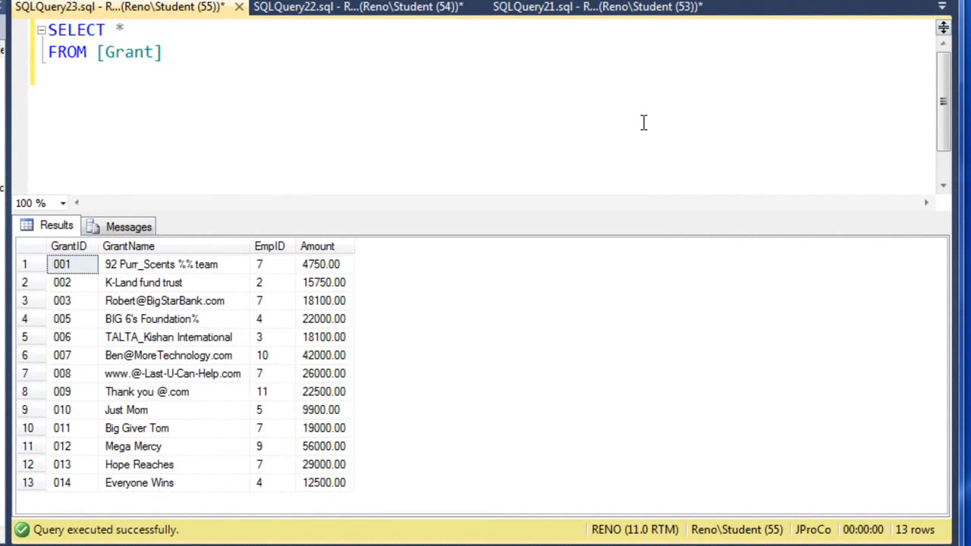
{"action": "mouse_move", "coordinate": [356, 229]}
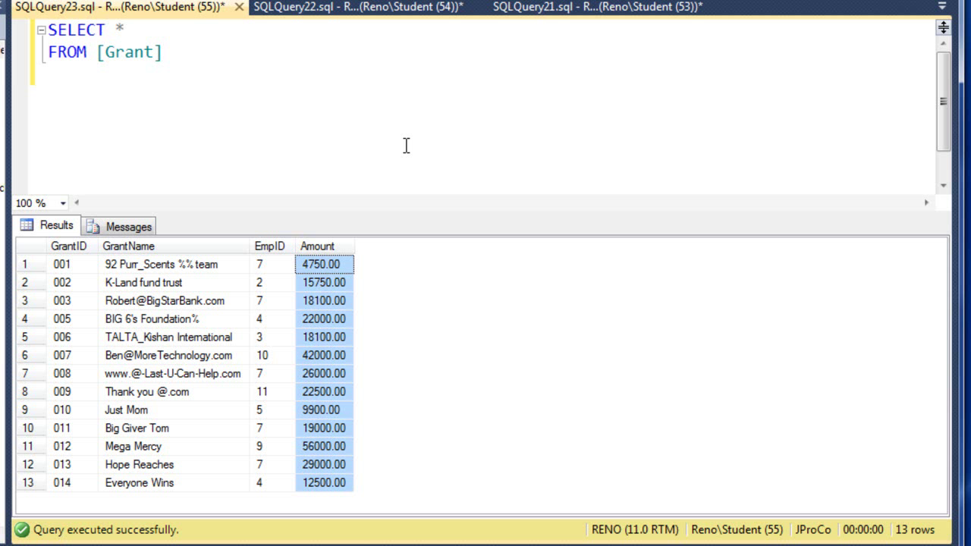
{"action": "left_click", "coordinate": [124, 29]}
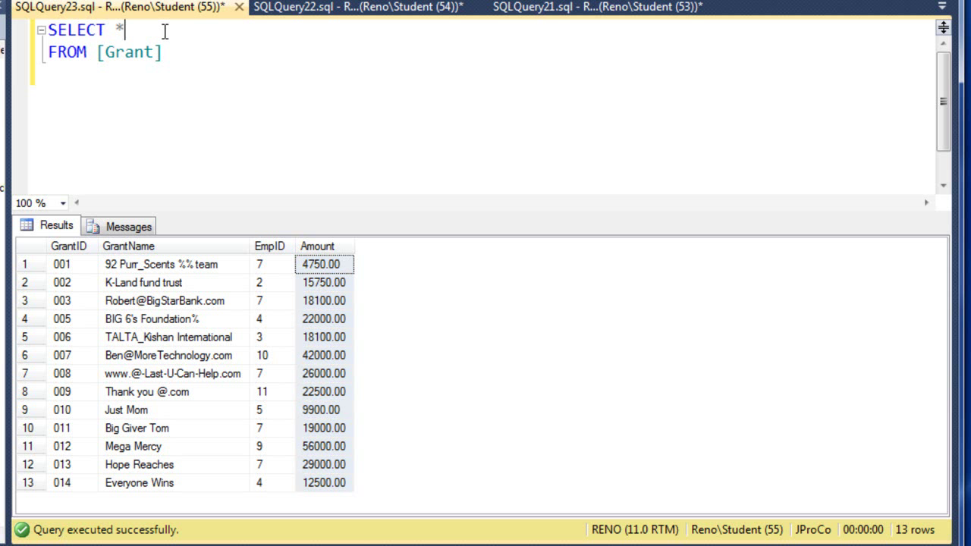
{"action": "type", "text": ", Amount"}
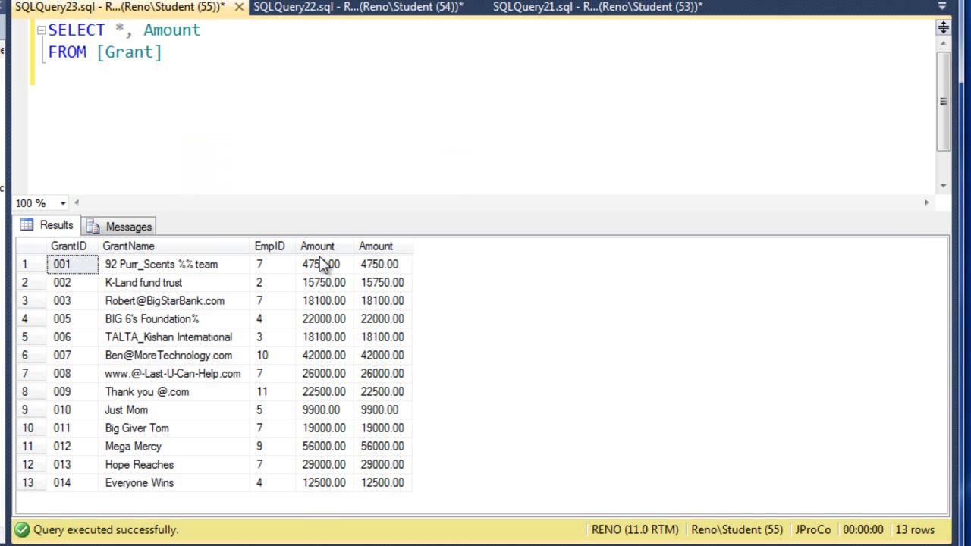
{"action": "left_click", "coordinate": [317, 246]}
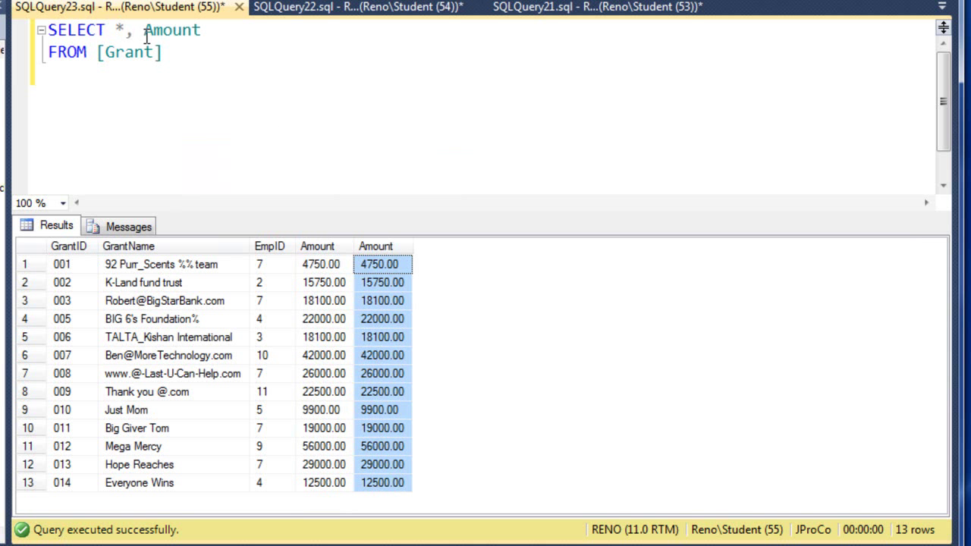
Step: Wrap the second Amount in FORMAT(Amount, 'c', 'en-us') and alias it USA$
{"action": "type", "text": "FORMAT("}
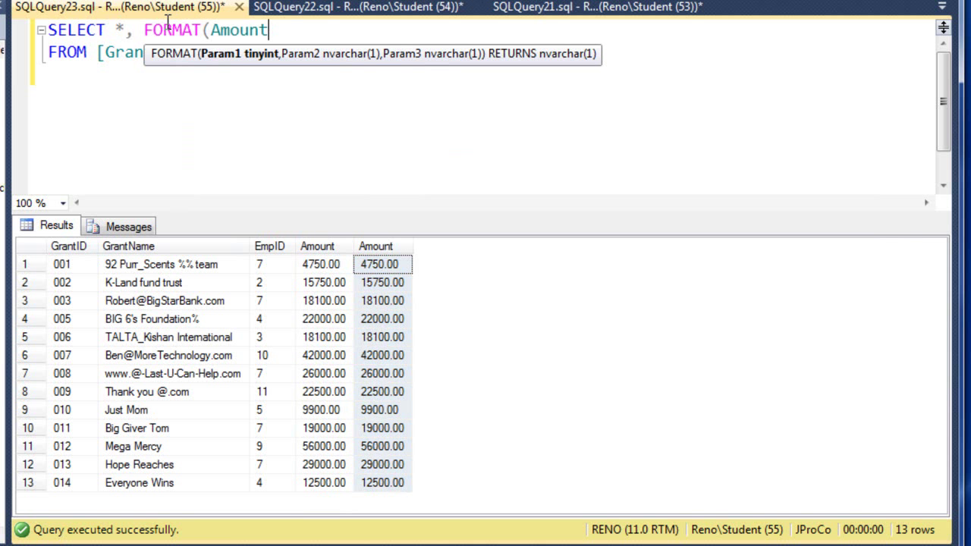
{"action": "type", "text": ", '"}
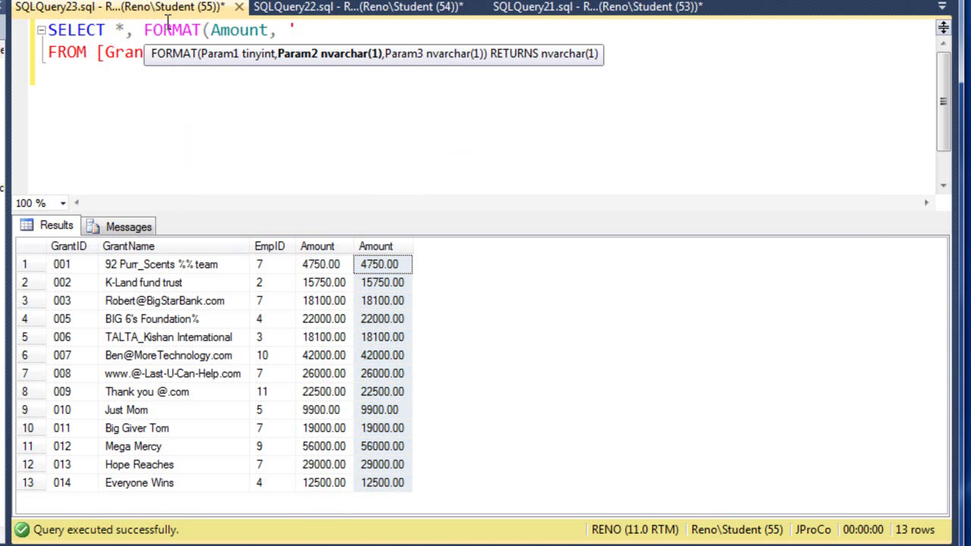
{"action": "type", "text": "c',"}
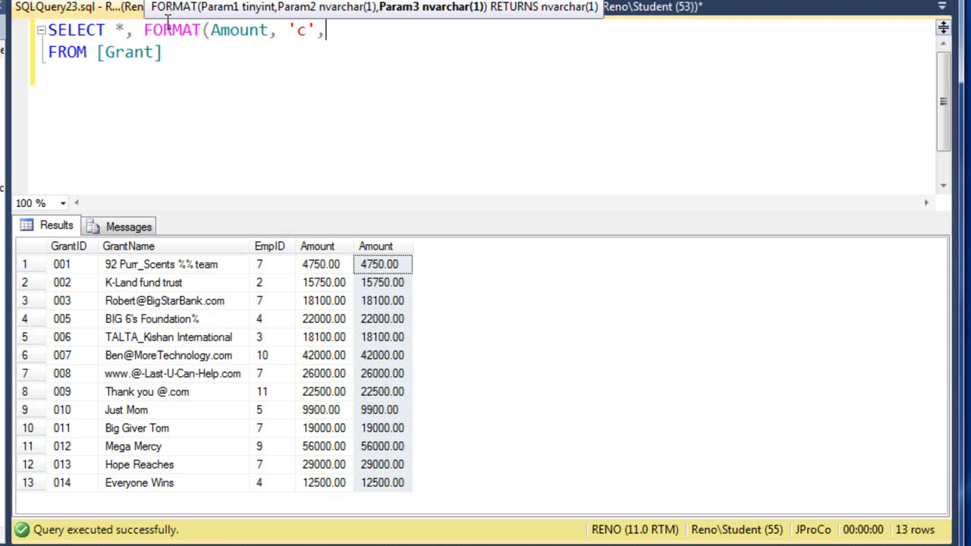
{"action": "type", "text": "'"}
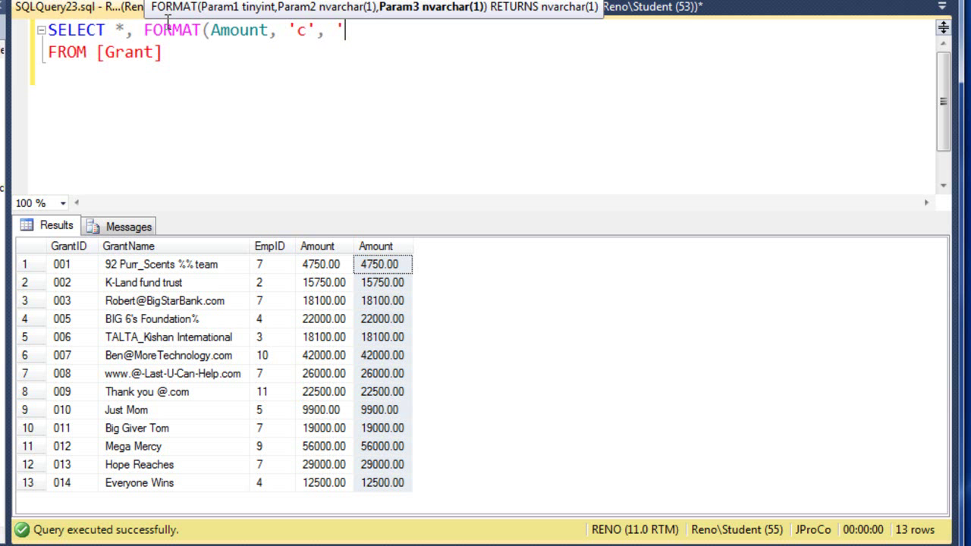
{"action": "type", "text": "en-us"}
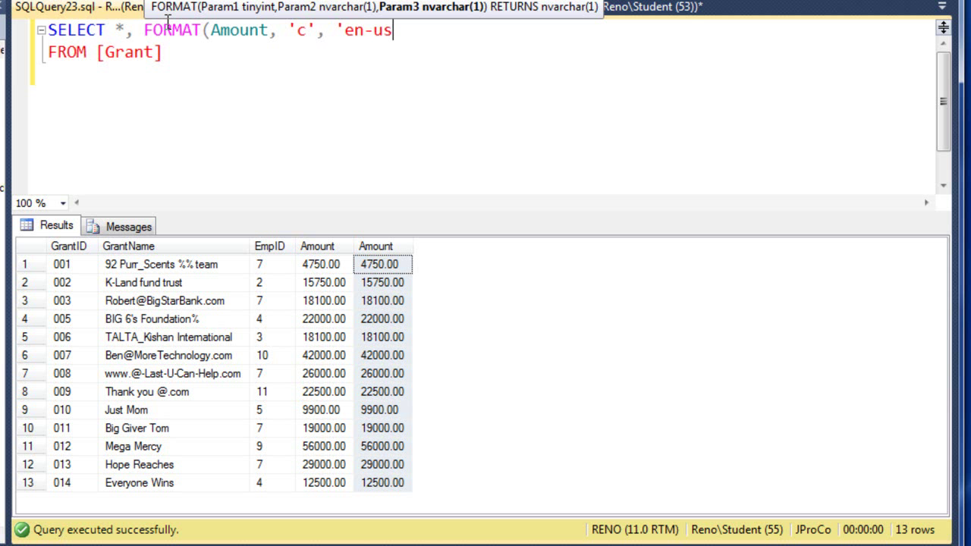
{"action": "type", "text": "')"}
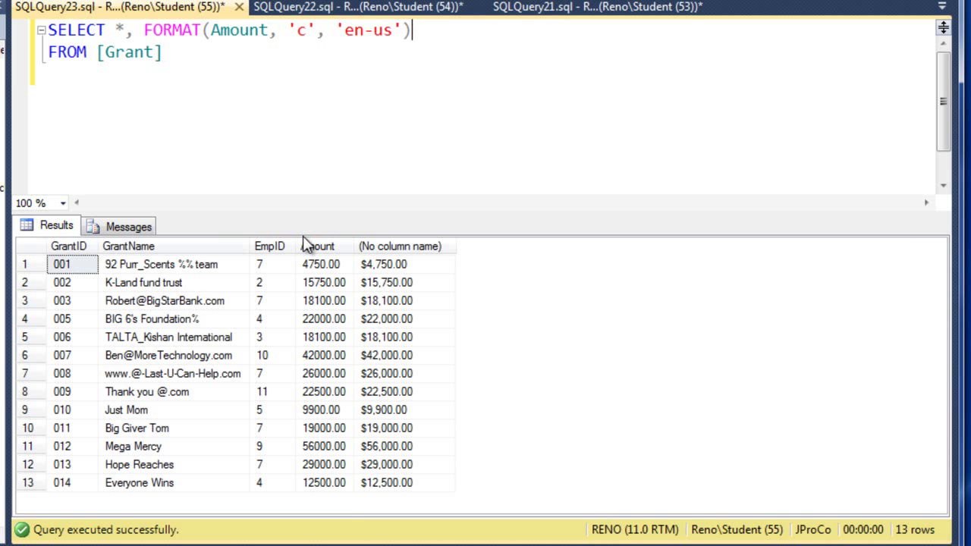
{"action": "left_click", "coordinate": [403, 264]}
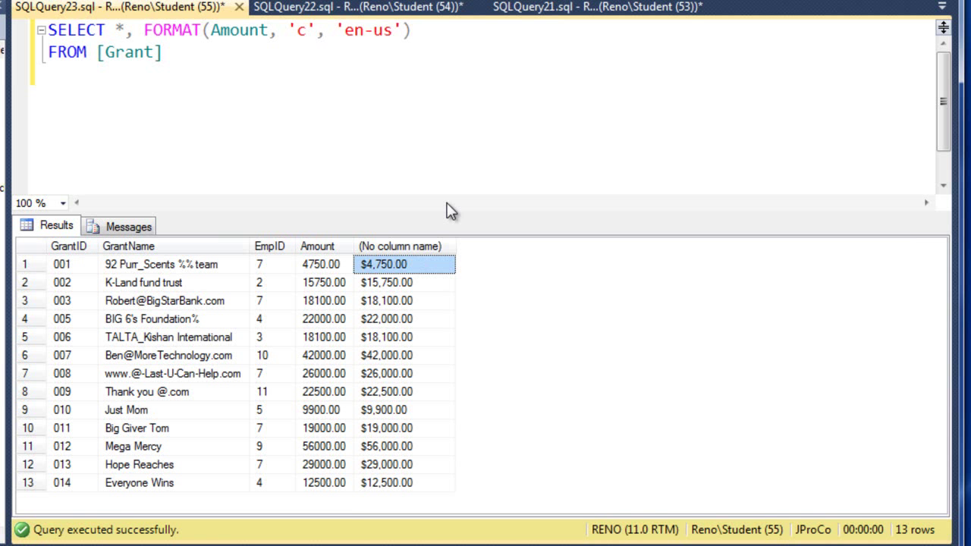
{"action": "type", "text": "A"}
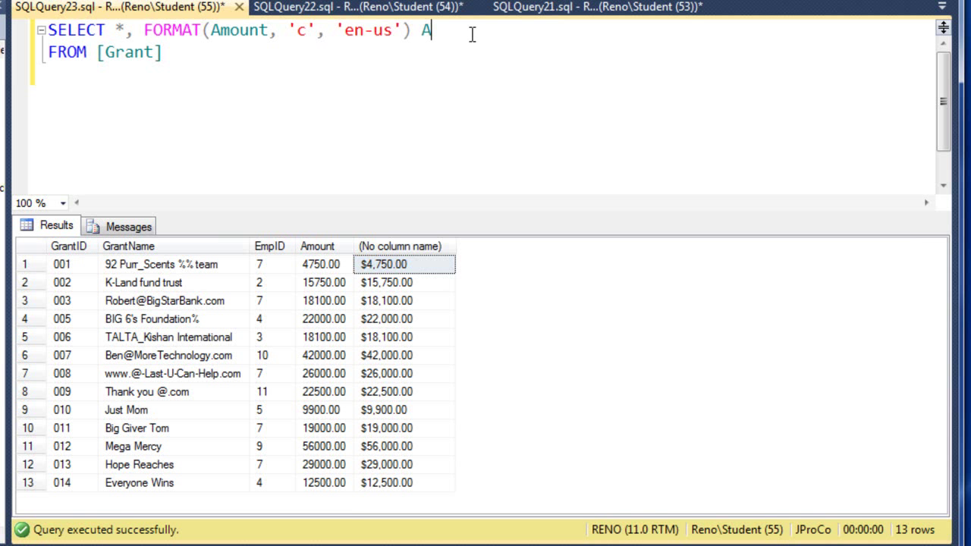
{"action": "type", "text": "S USA"}
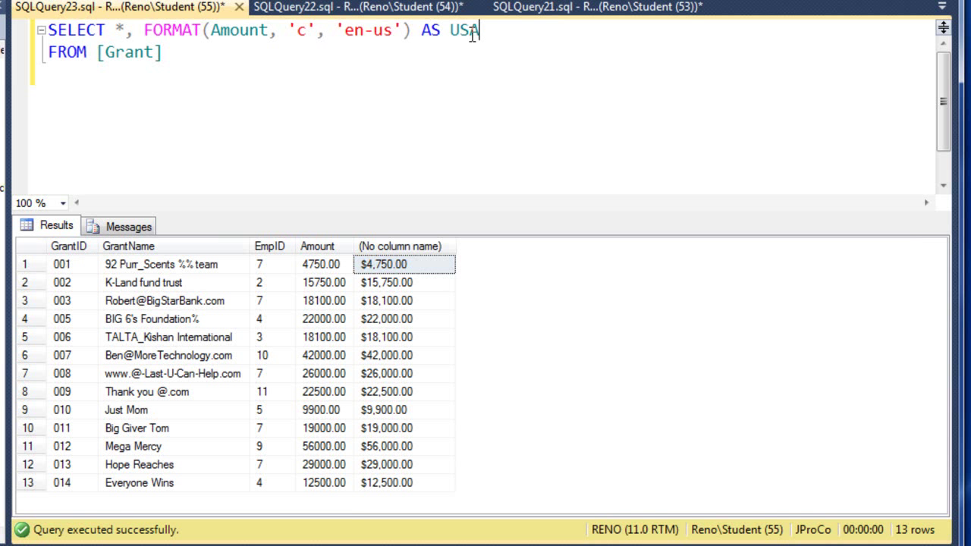
{"action": "type", "text": "$"}
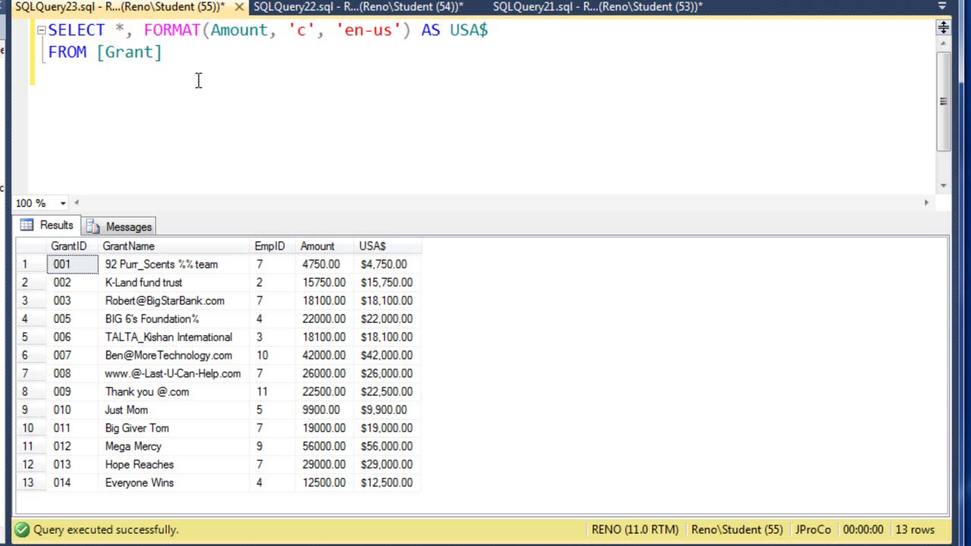
Step: Switch the culture to 'en-gb' and rename the column alias to UK
{"action": "double_click", "coordinate": [382, 30]}
{"action": "type", "text": "gb"}
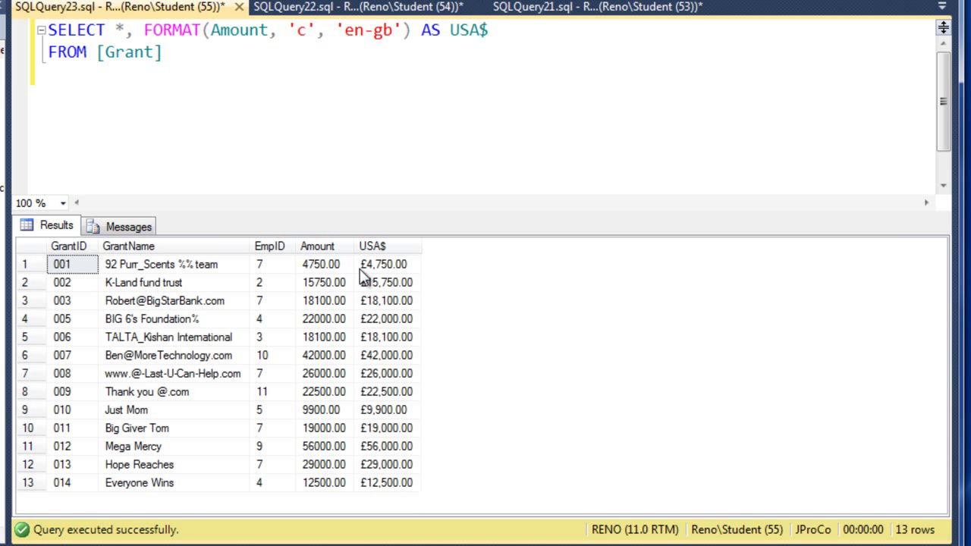
{"action": "left_click", "coordinate": [387, 337]}
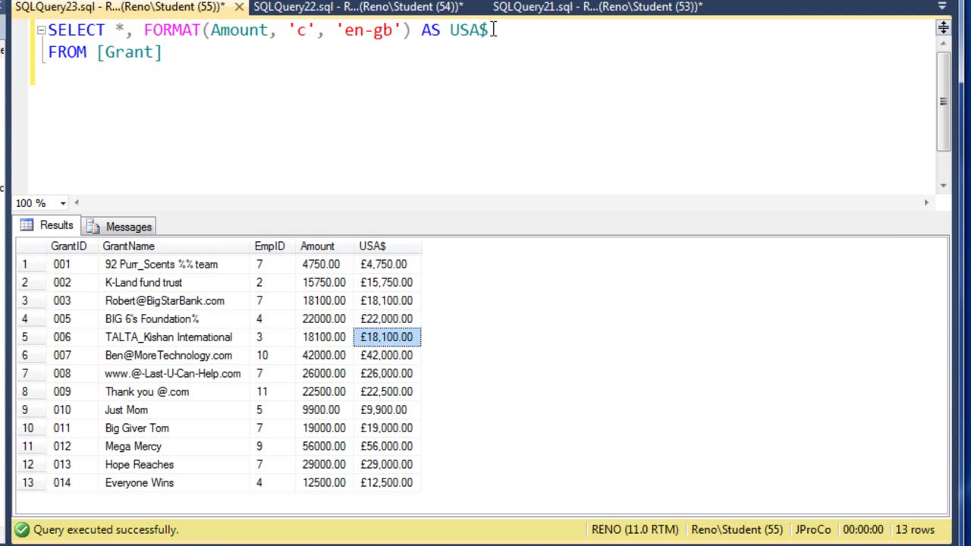
{"action": "double_click", "coordinate": [468, 29]}
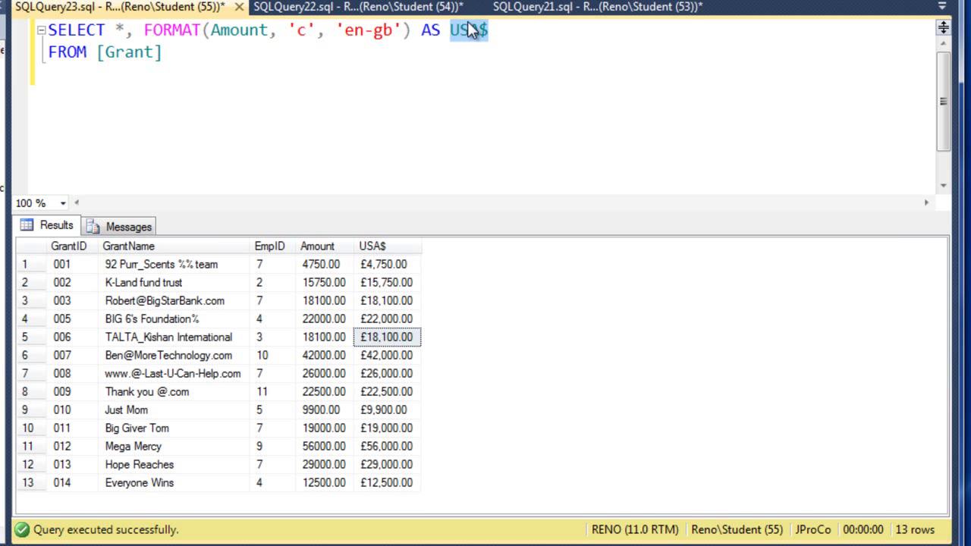
{"action": "type", "text": "UK"}
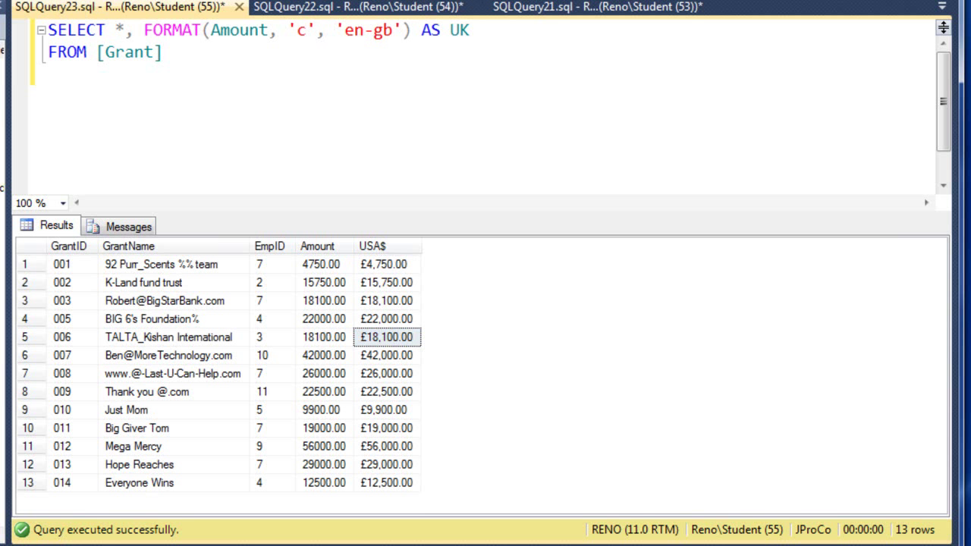
{"action": "left_click", "coordinate": [387, 246]}
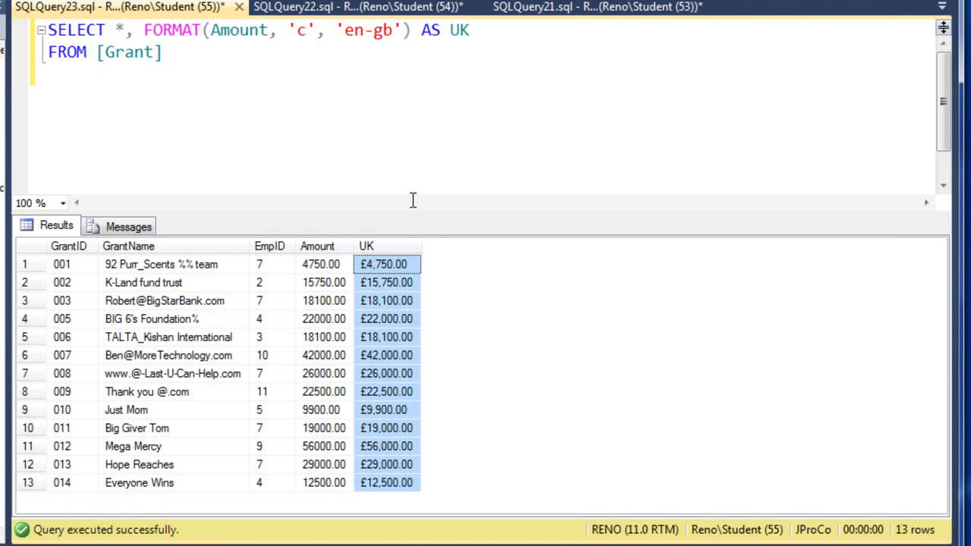
Step: Rename the alias to German and change the culture code to 'de-de'
{"action": "type", "text": "Germ"}
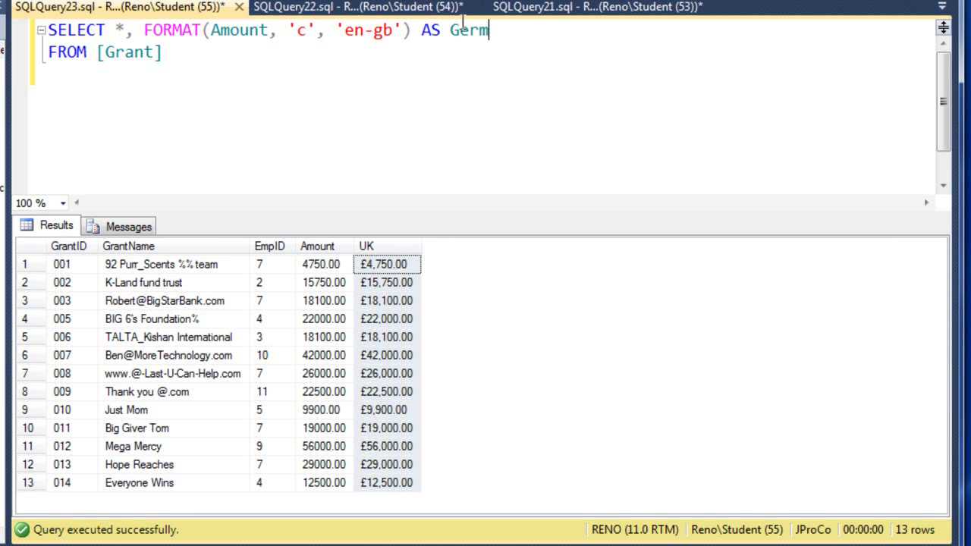
{"action": "type", "text": "an"}
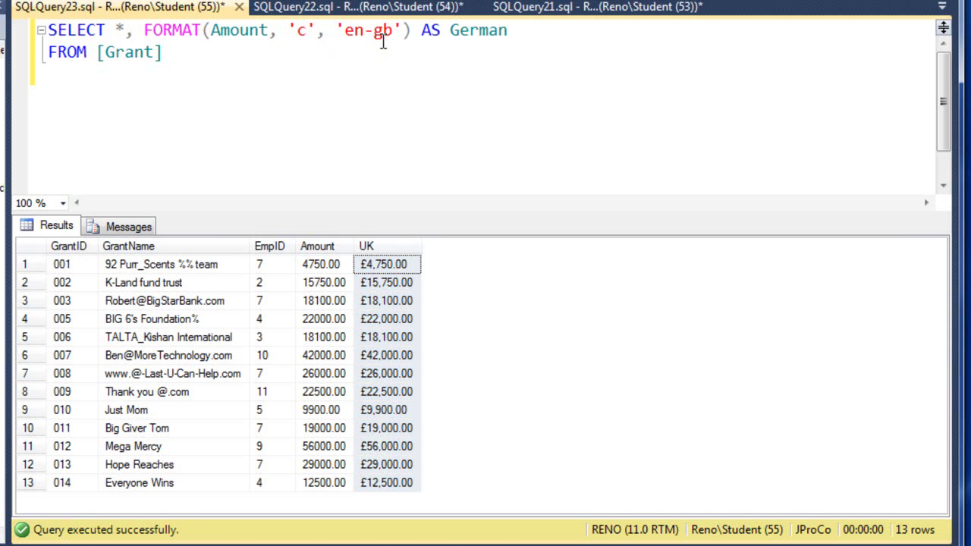
{"action": "double_click", "coordinate": [367, 31]}
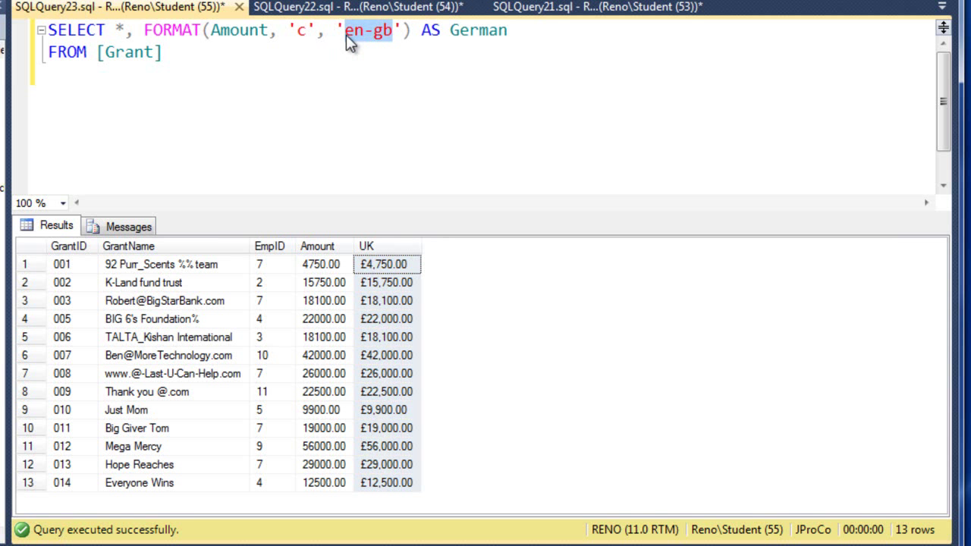
{"action": "type", "text": "de-de"}
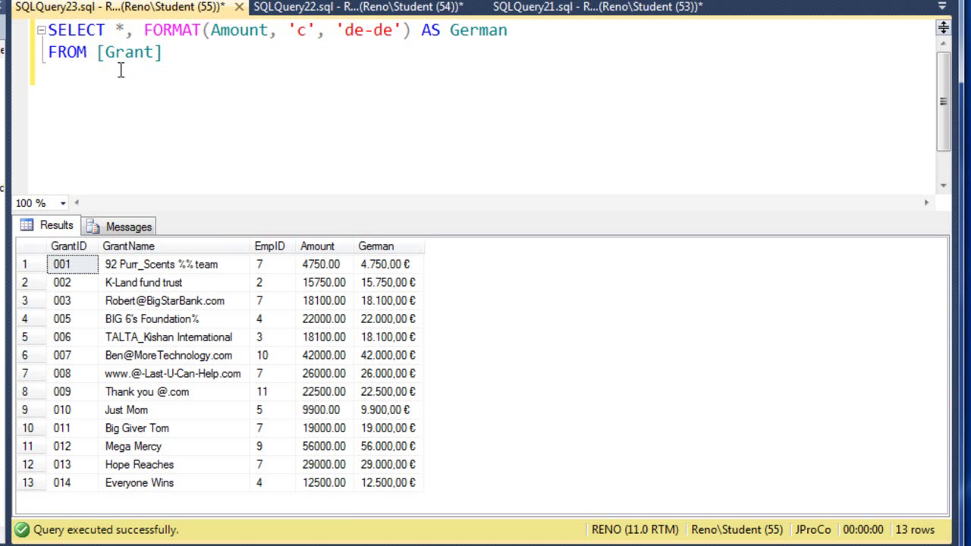
{"action": "mouse_move", "coordinate": [448, 180]}
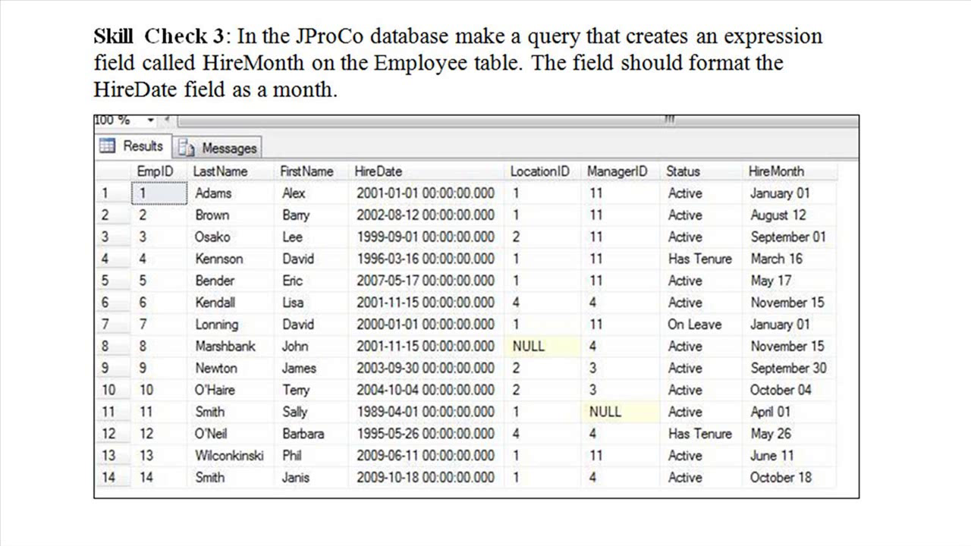
Step: Play the slide animation that highlights the HireMonth column in yellow
{"action": "left_click", "coordinate": [774, 171]}
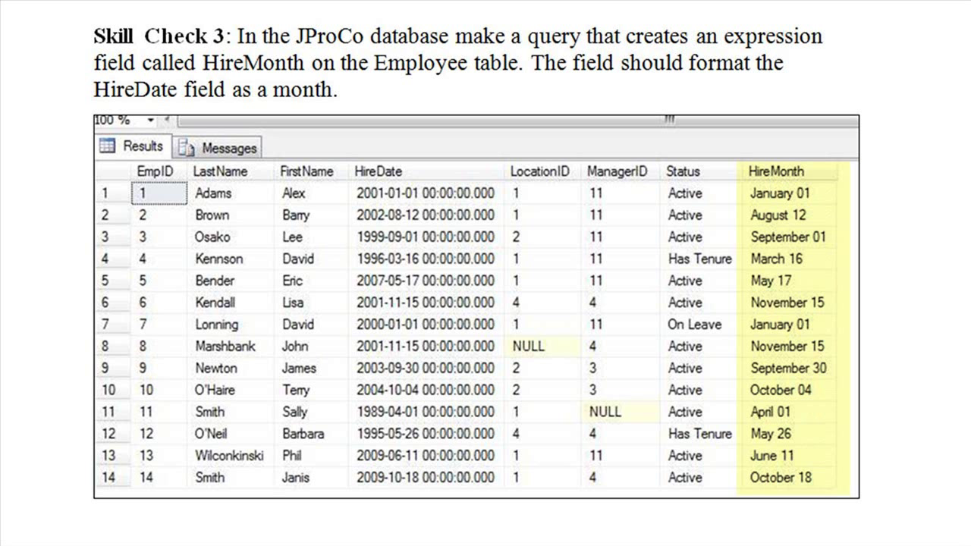
{"action": "left_click", "coordinate": [775, 171]}
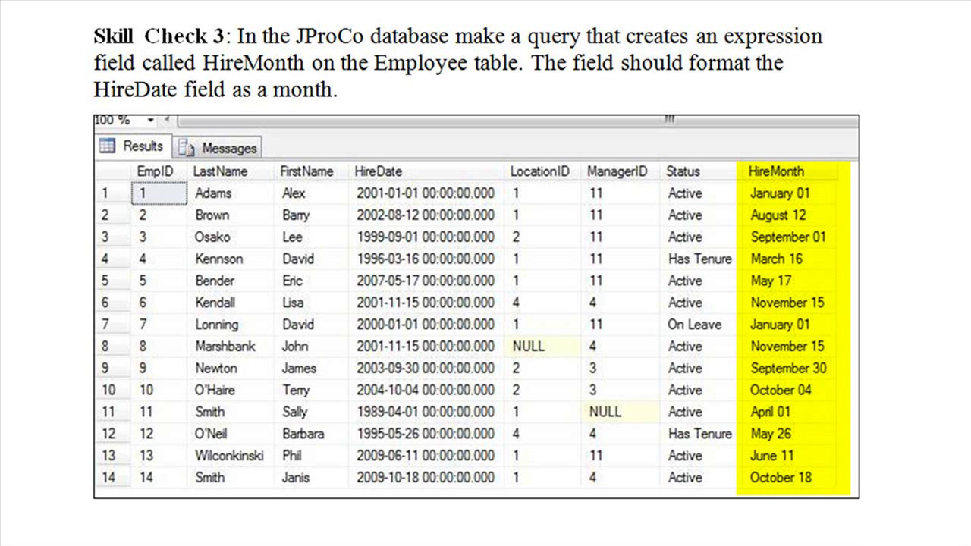